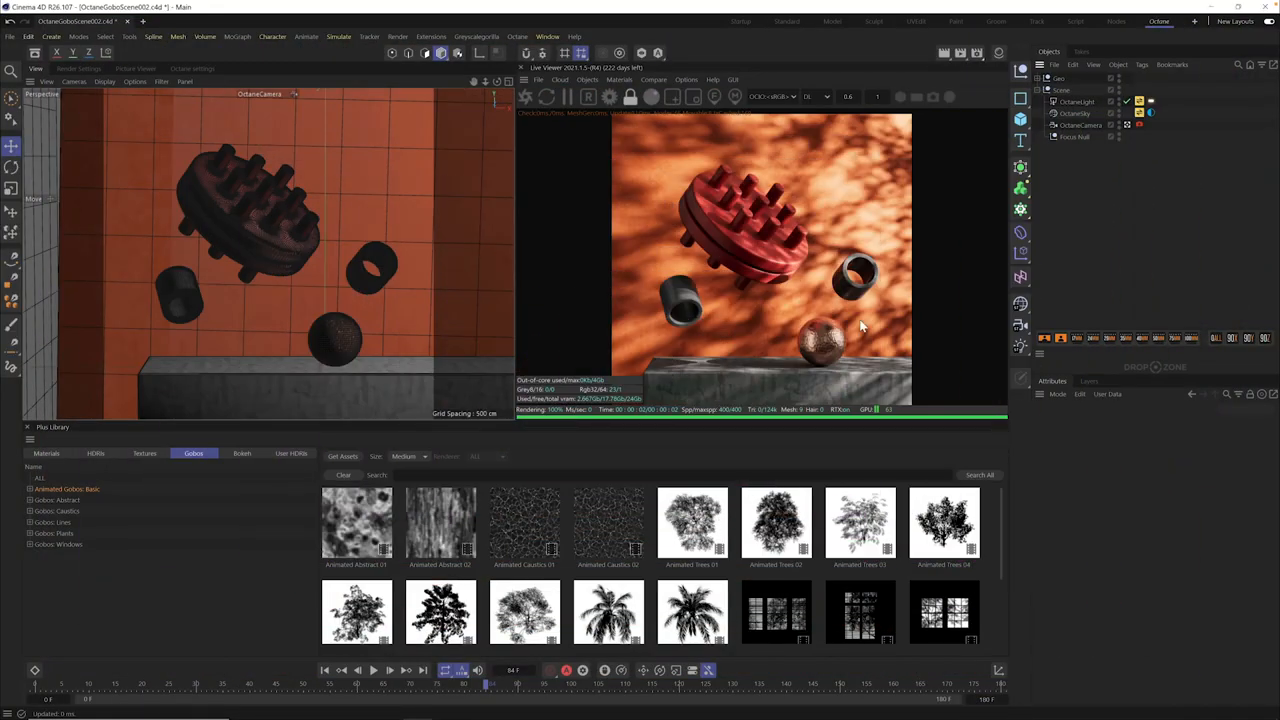
pyautogui.moveTo(854, 685)
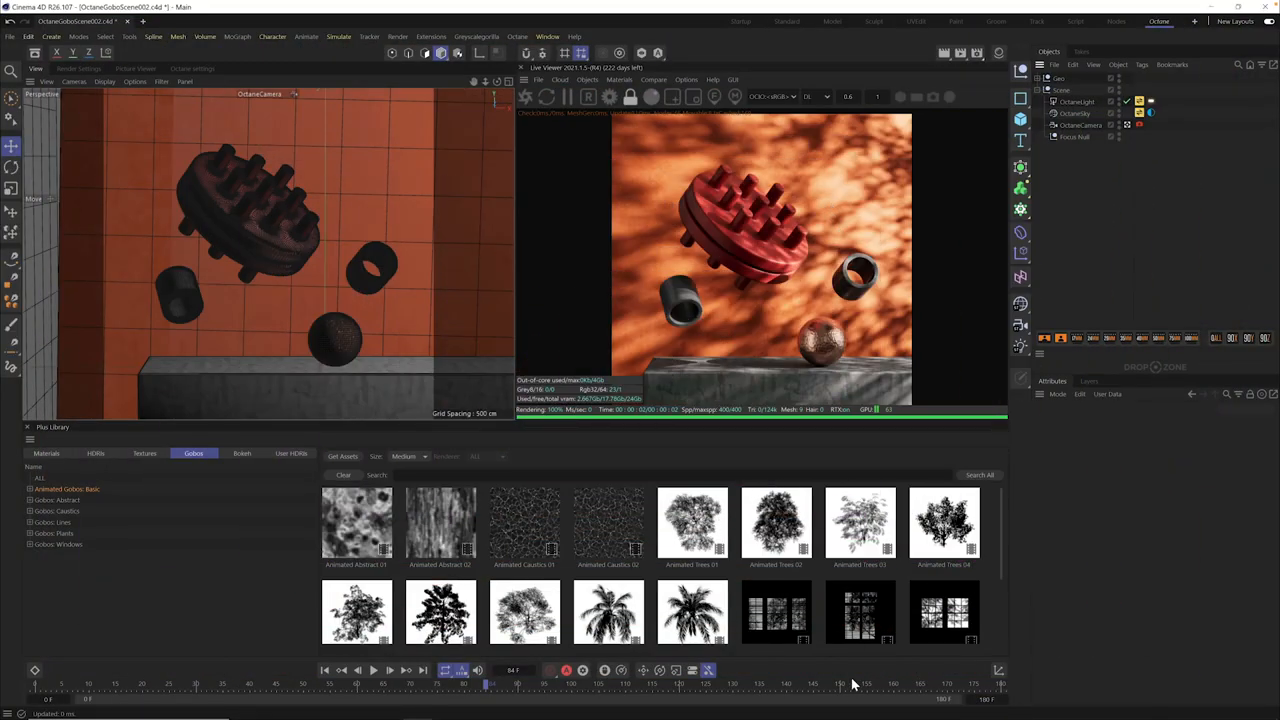
pyautogui.moveTo(866, 705)
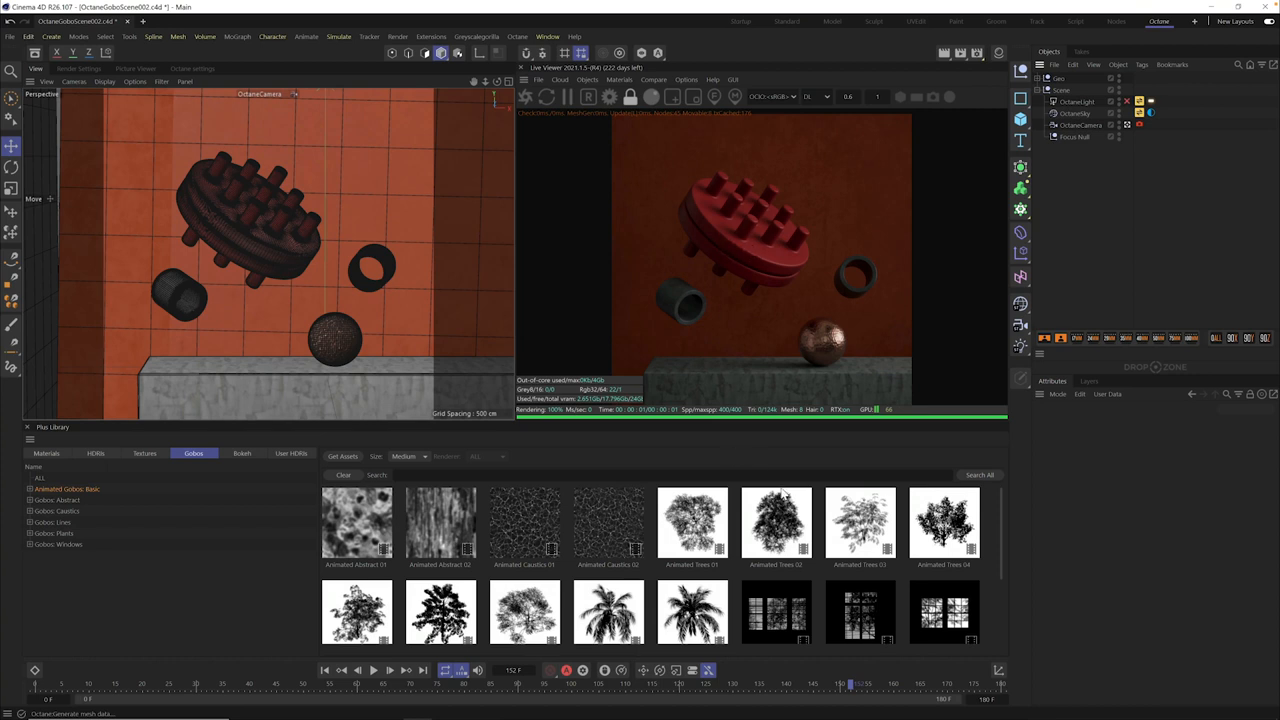
pyautogui.moveTo(550, 70)
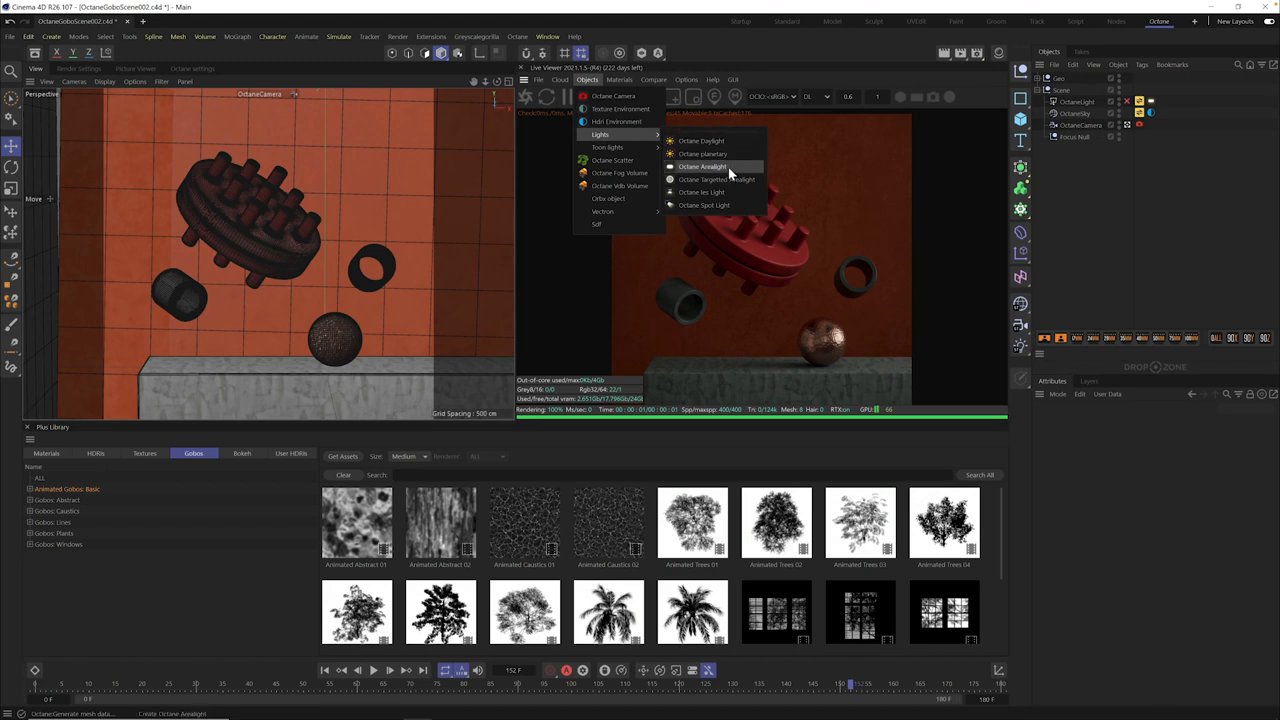
# Step: Add an Octane area light and place it at Y 96.7986 cm, Z -1611 cm
pyautogui.click(703, 166)
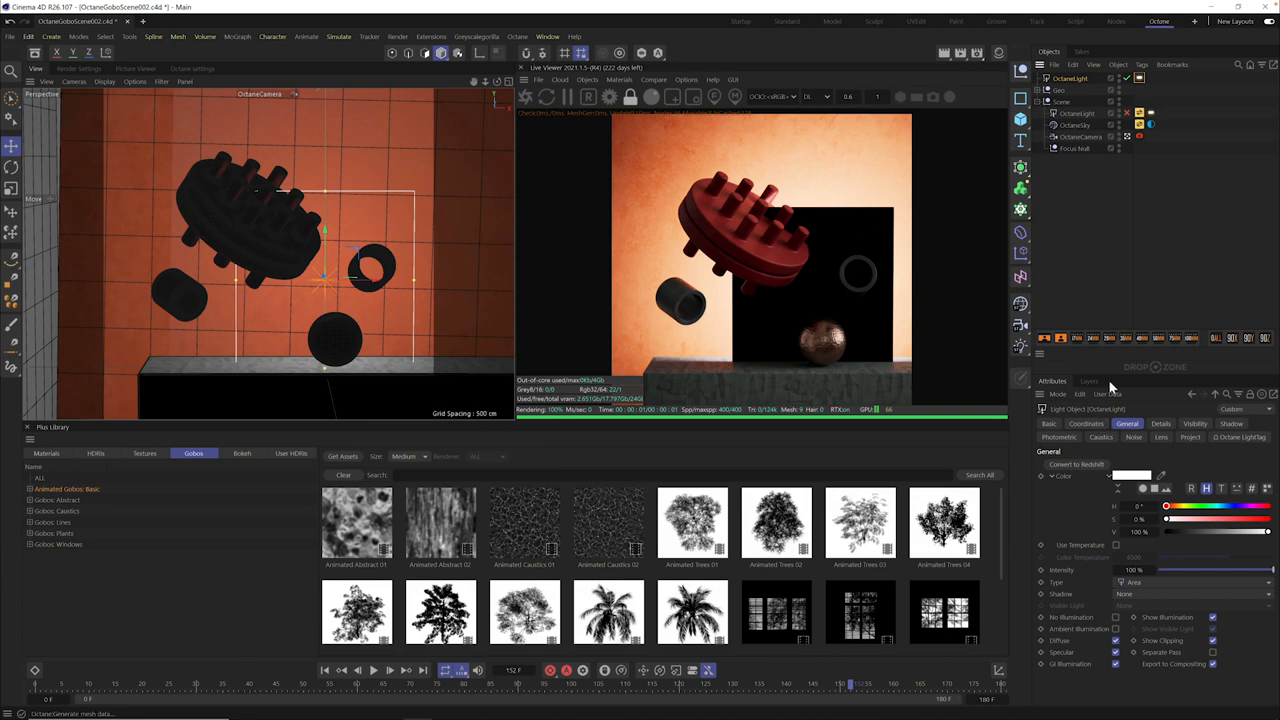
pyautogui.click(1086, 423)
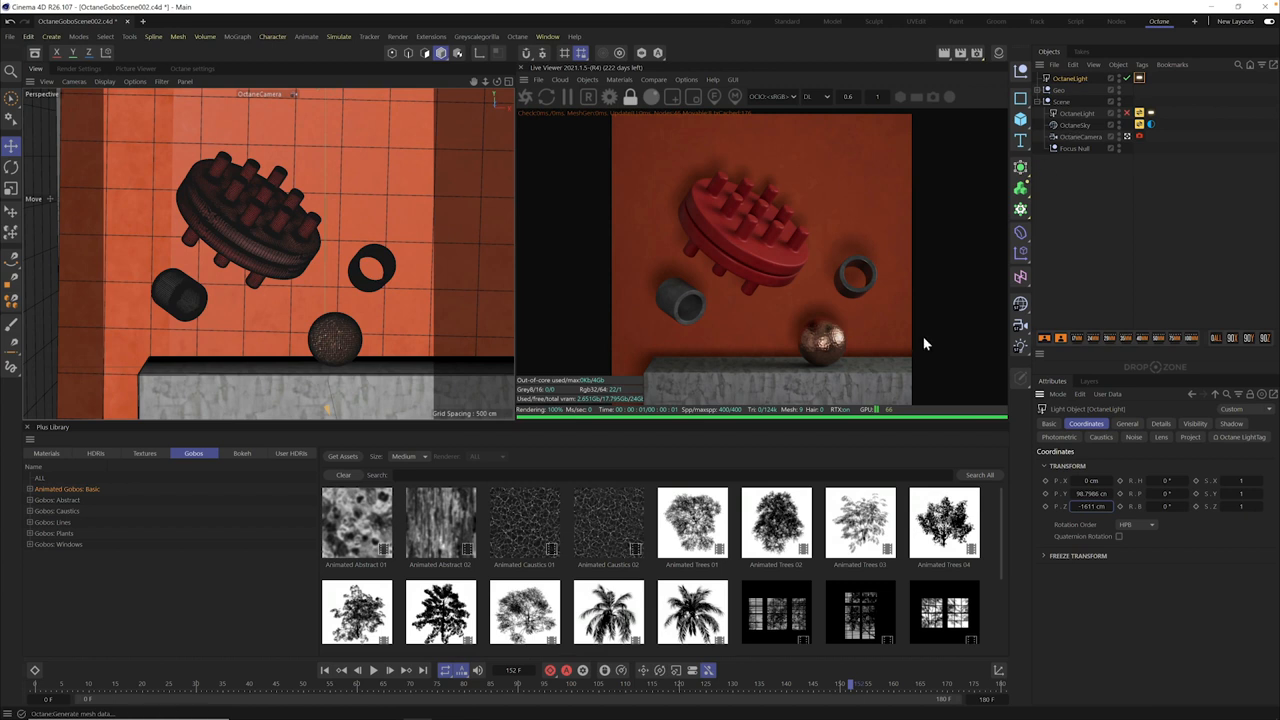
pyautogui.moveTo(836, 665)
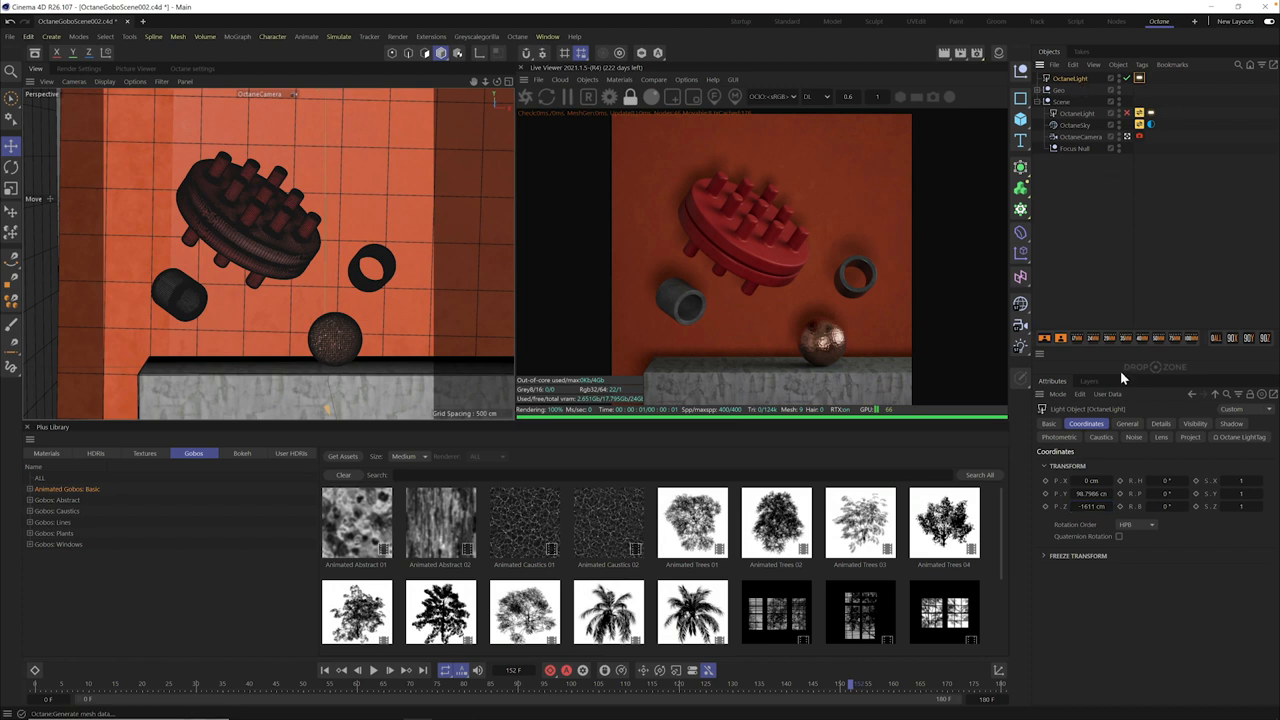
# Step: Show the area light's Details settings, a 200 by 200 cm rectangle
pyautogui.click(1161, 423)
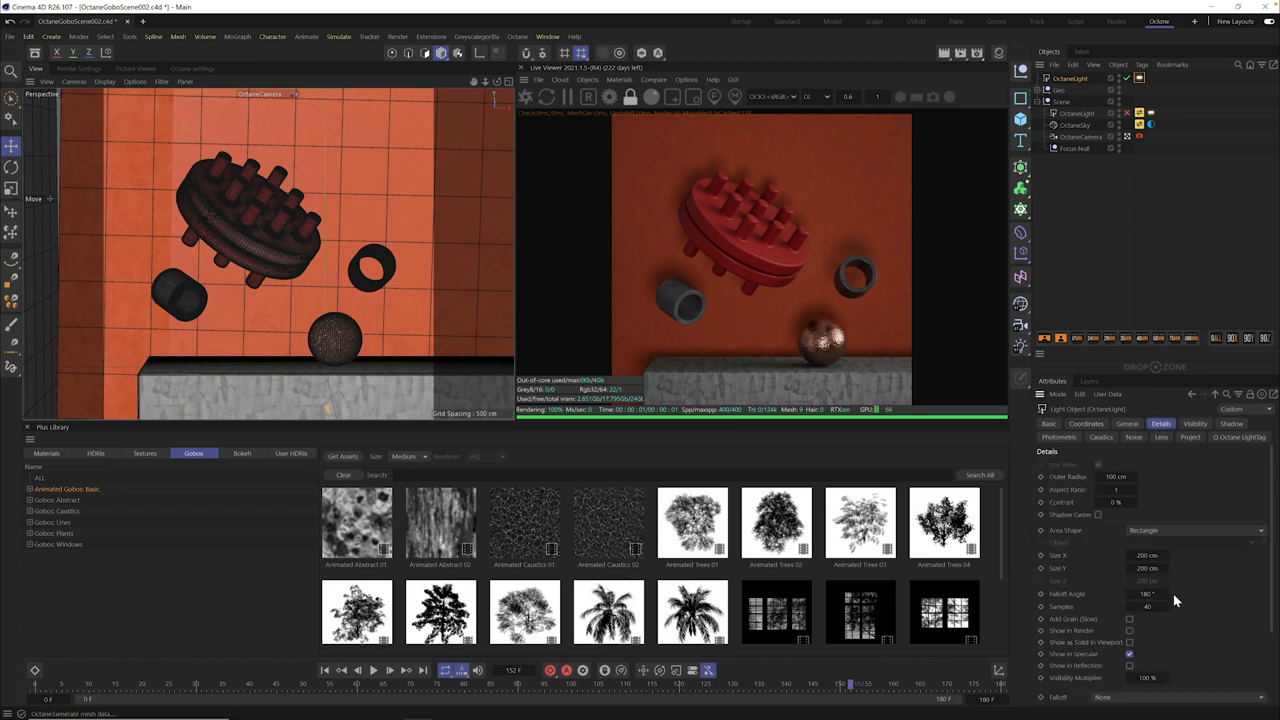
pyautogui.moveTo(1145, 500)
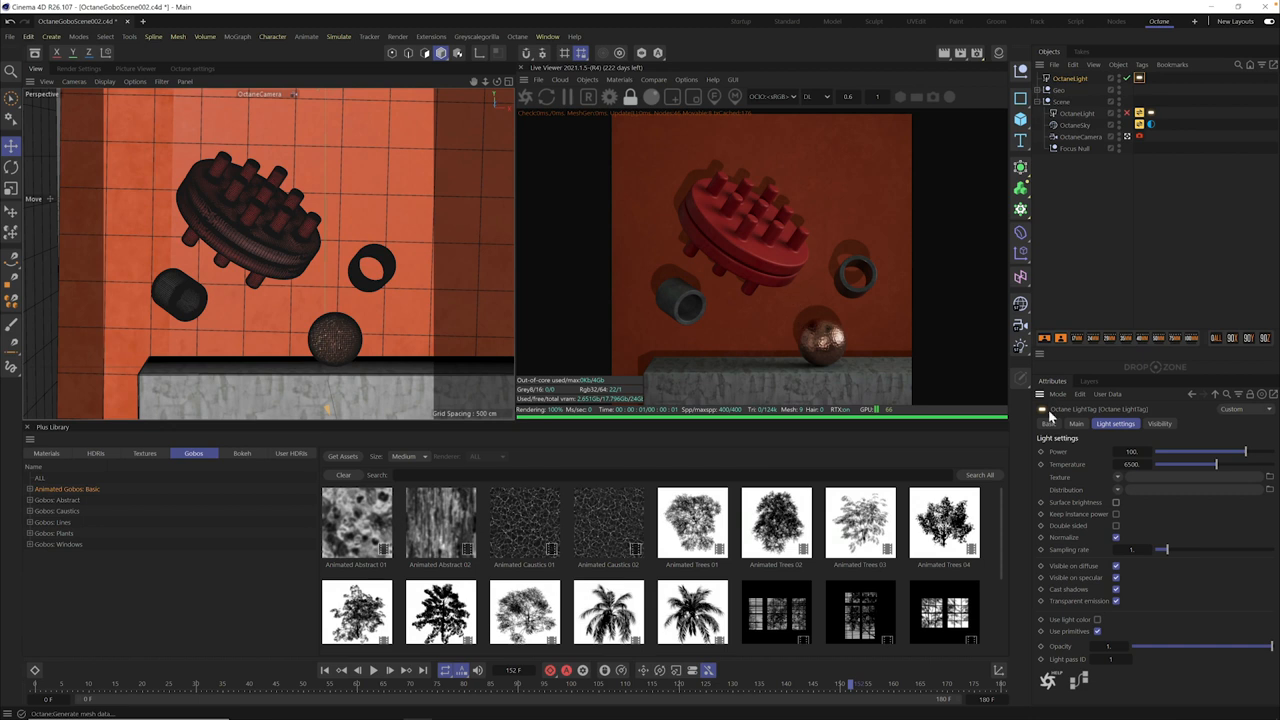
pyautogui.moveTo(1121, 452)
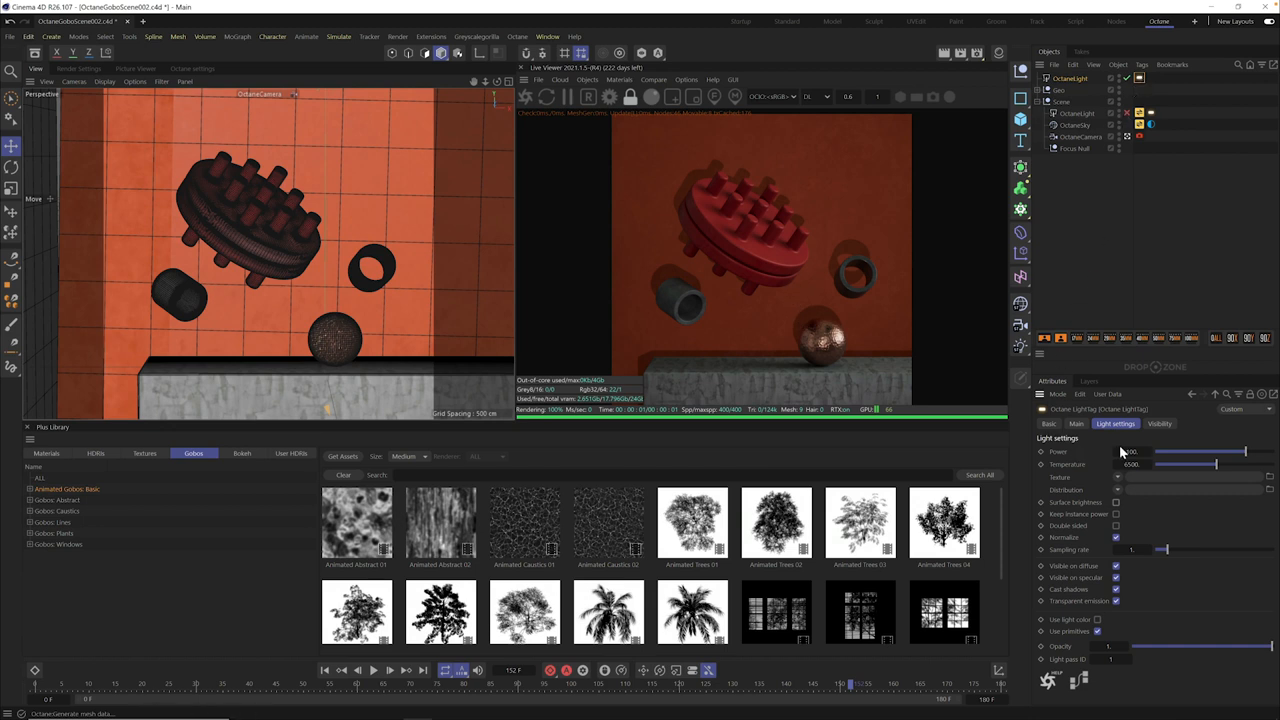
pyautogui.moveTo(1080, 492)
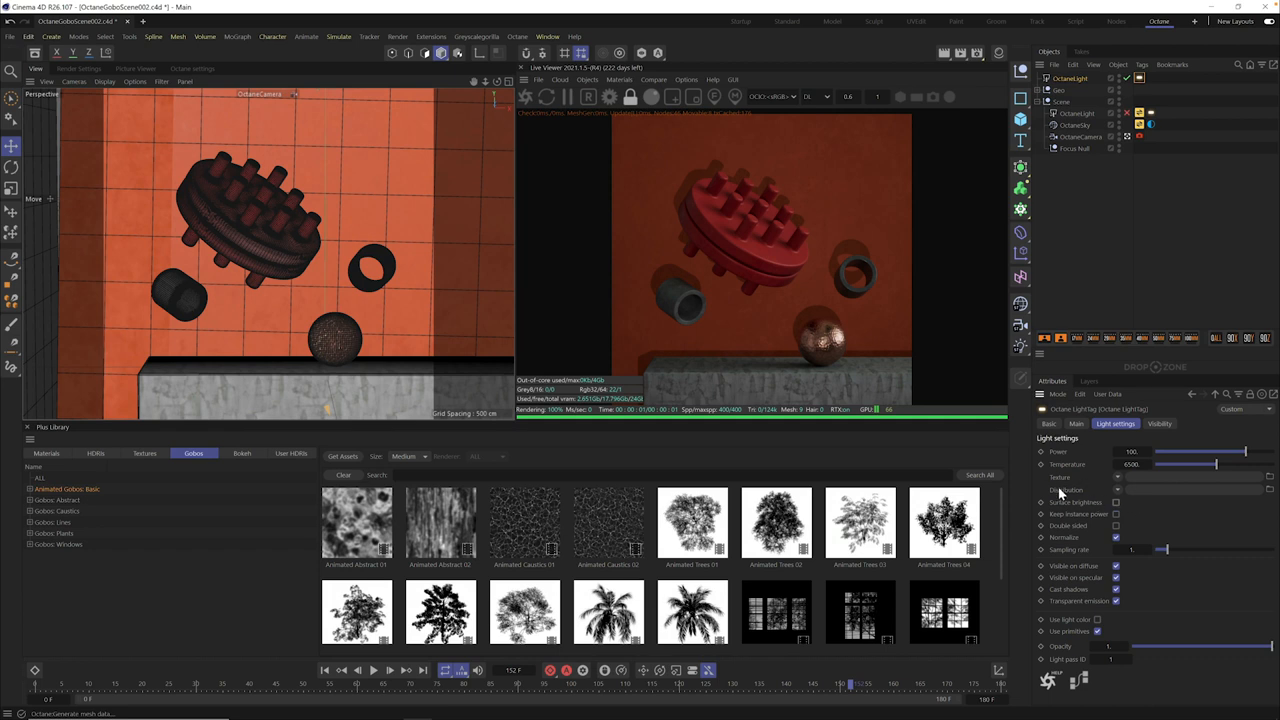
pyautogui.moveTo(1120, 495)
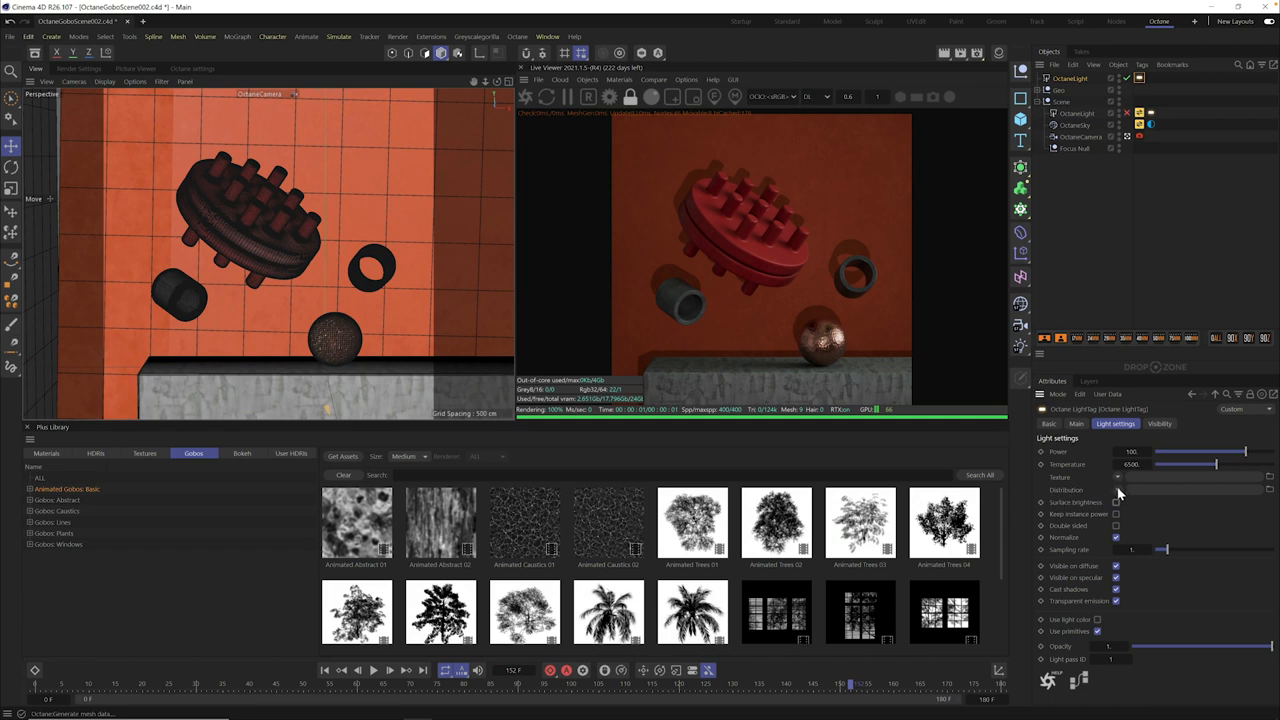
# Step: Open the light Texture slot's shader menu listing Octane types like ImageTexture
pyautogui.click(1118, 489)
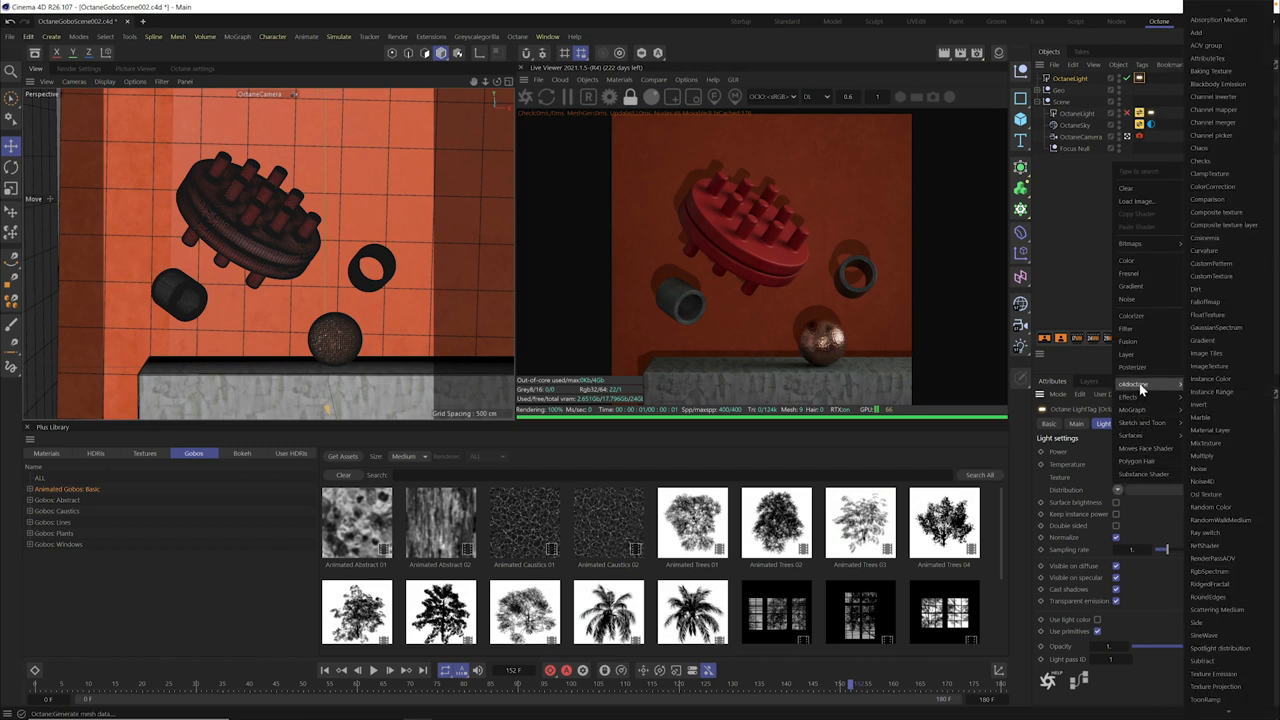
pyautogui.moveTo(1145, 388)
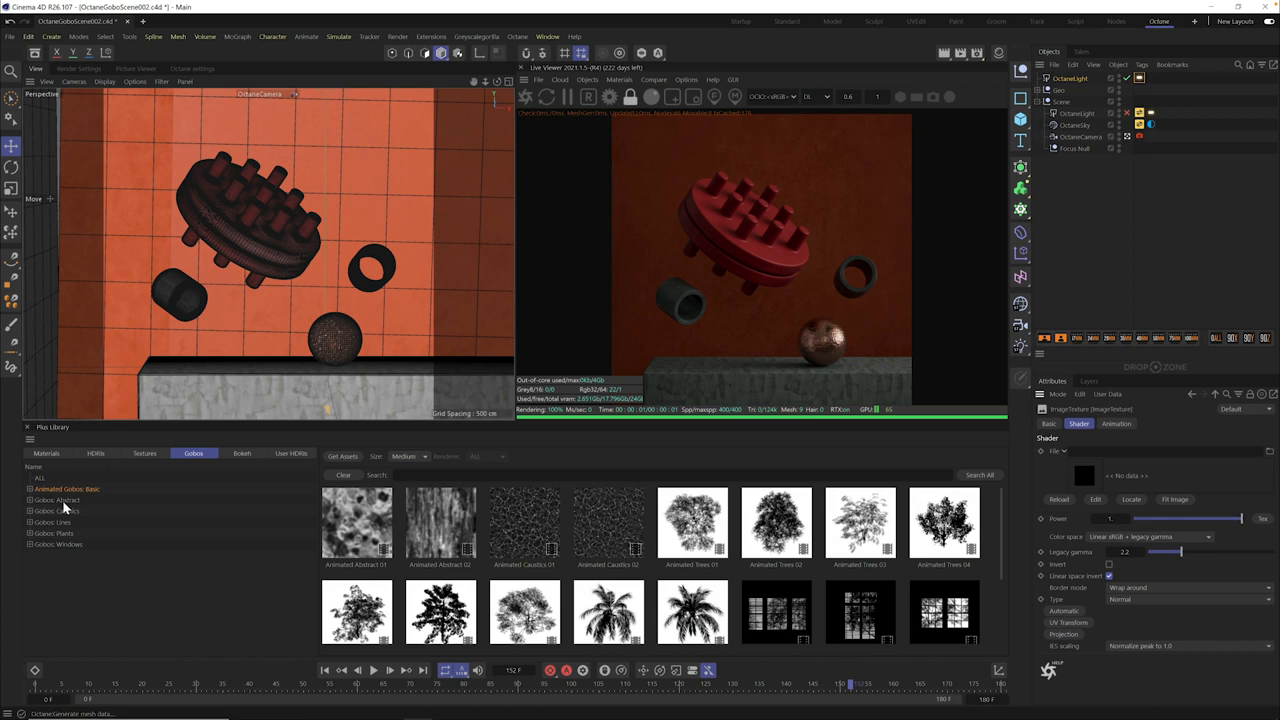
pyautogui.click(57, 510)
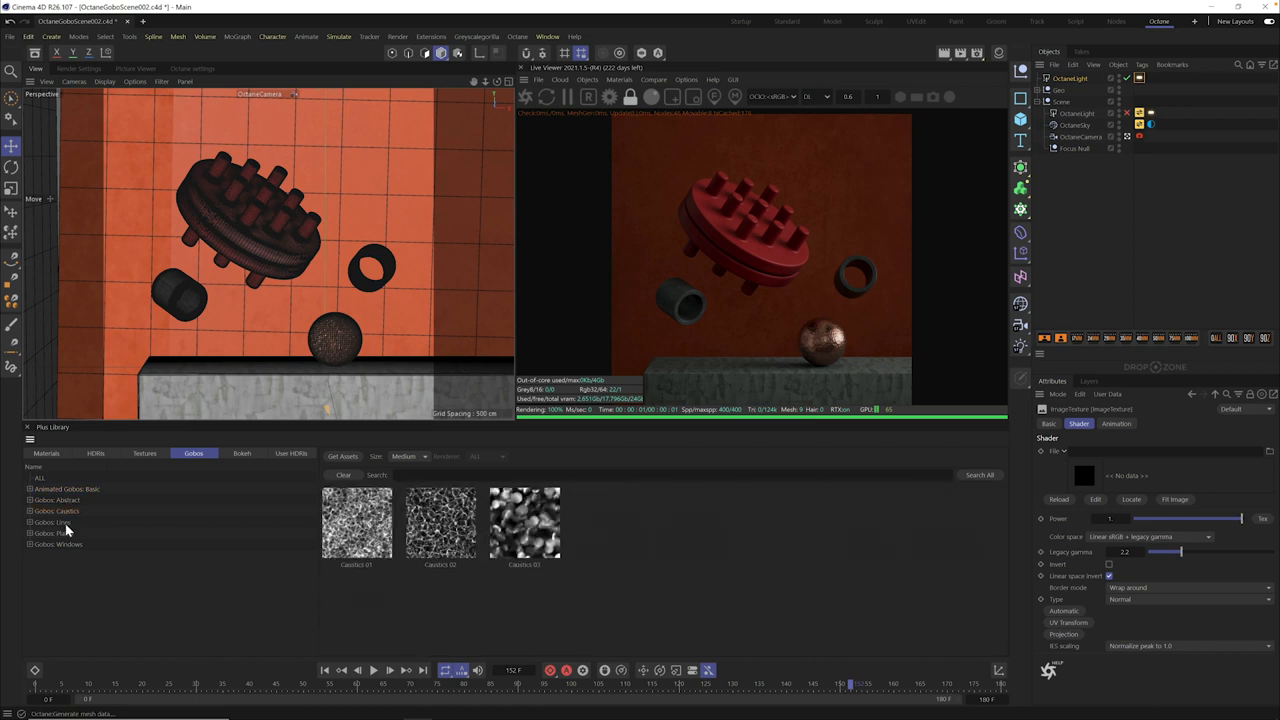
pyautogui.click(60, 544)
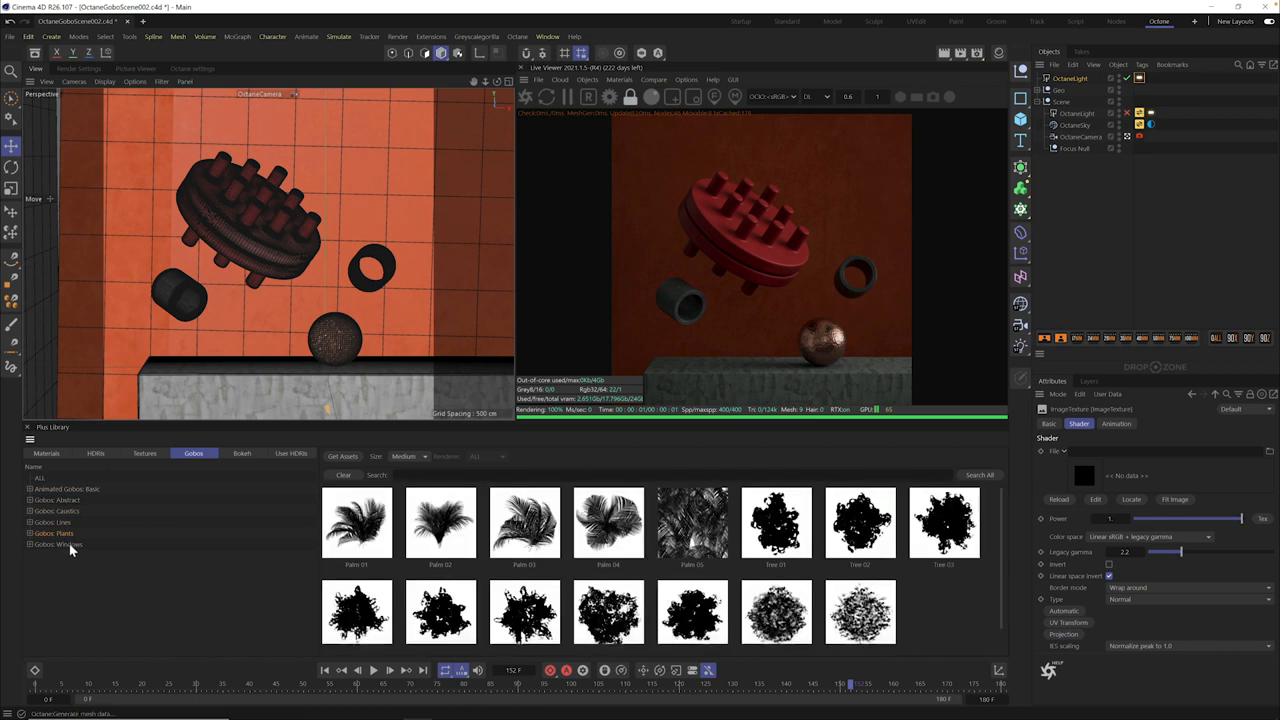
pyautogui.click(63, 544)
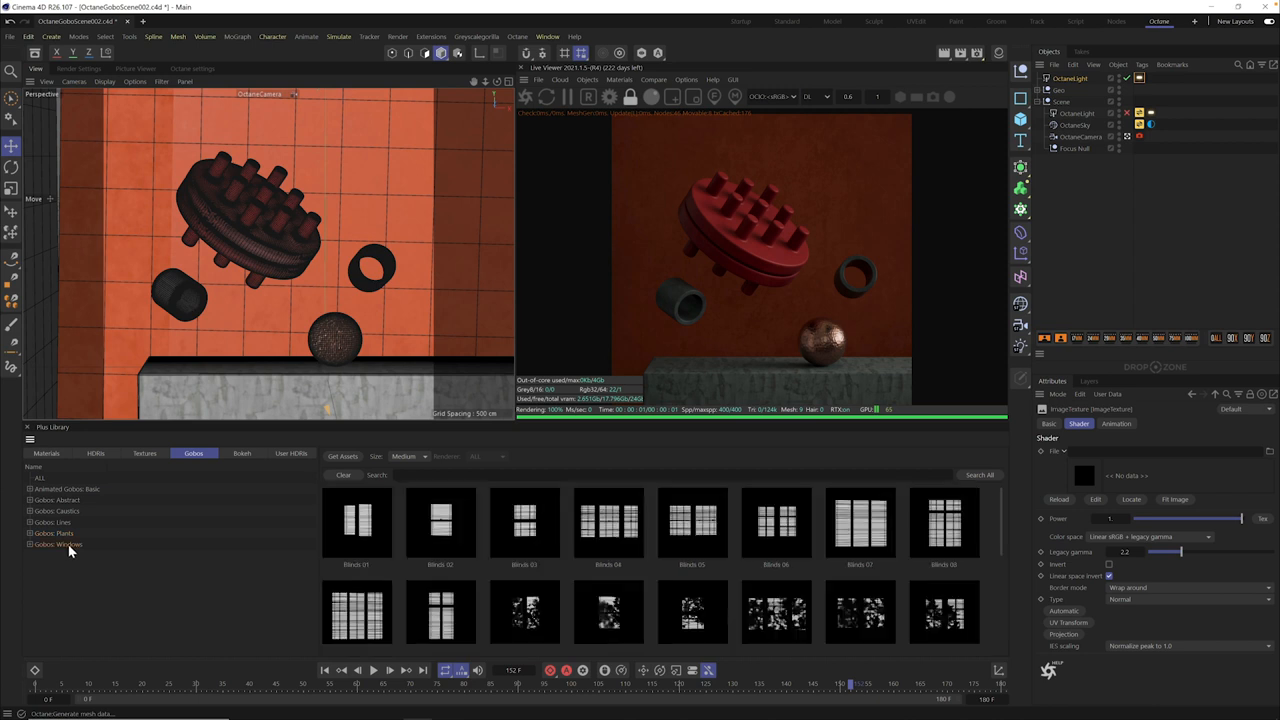
pyautogui.click(53, 533)
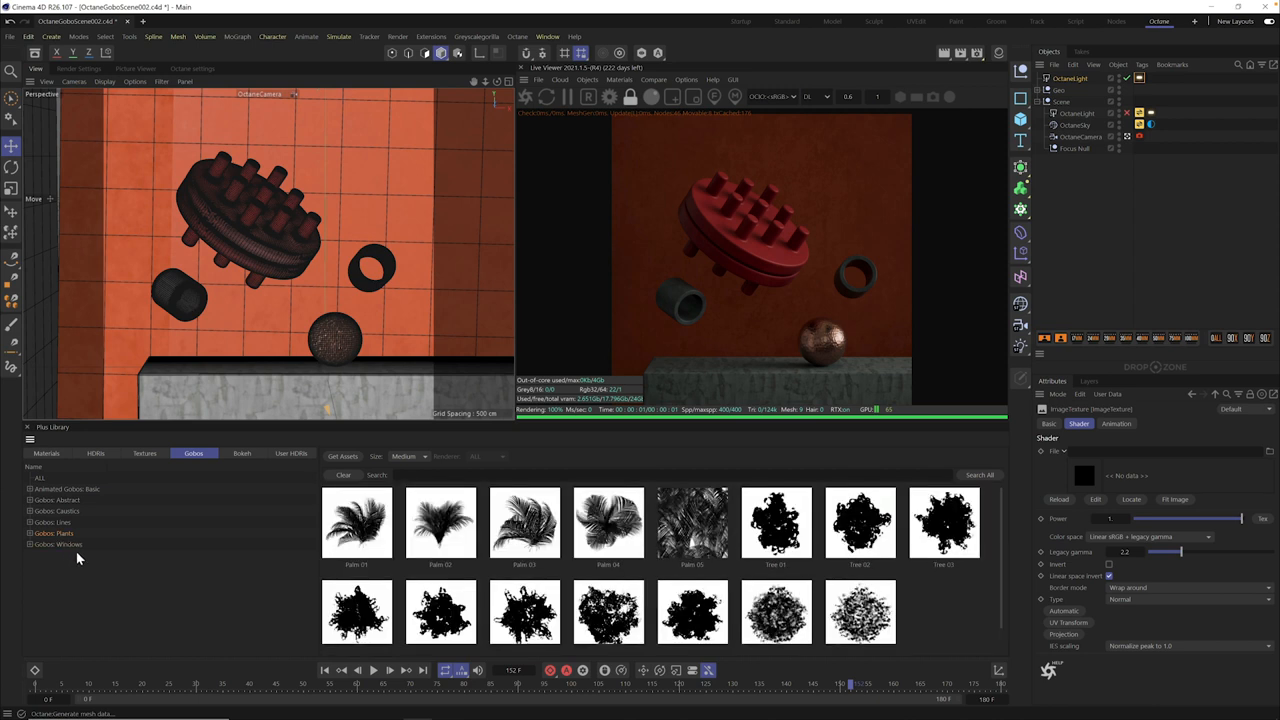
pyautogui.click(64, 489)
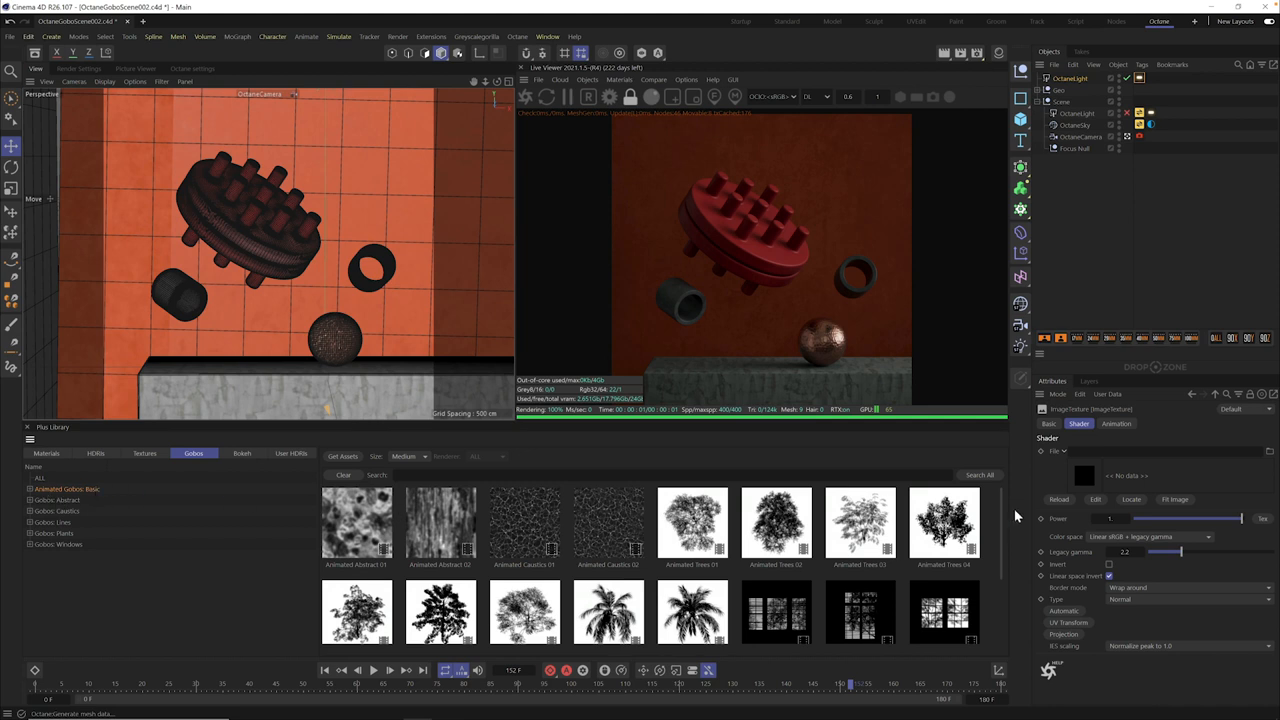
pyautogui.moveTo(590, 548)
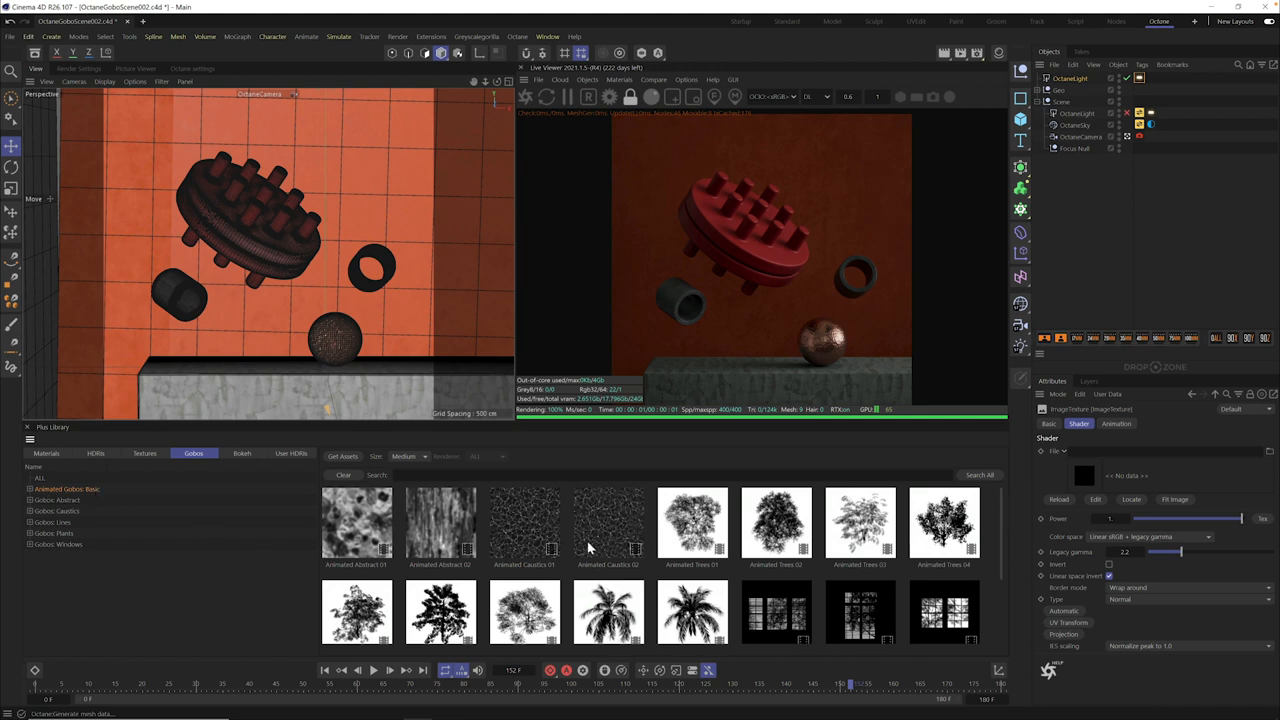
pyautogui.moveTo(621, 530)
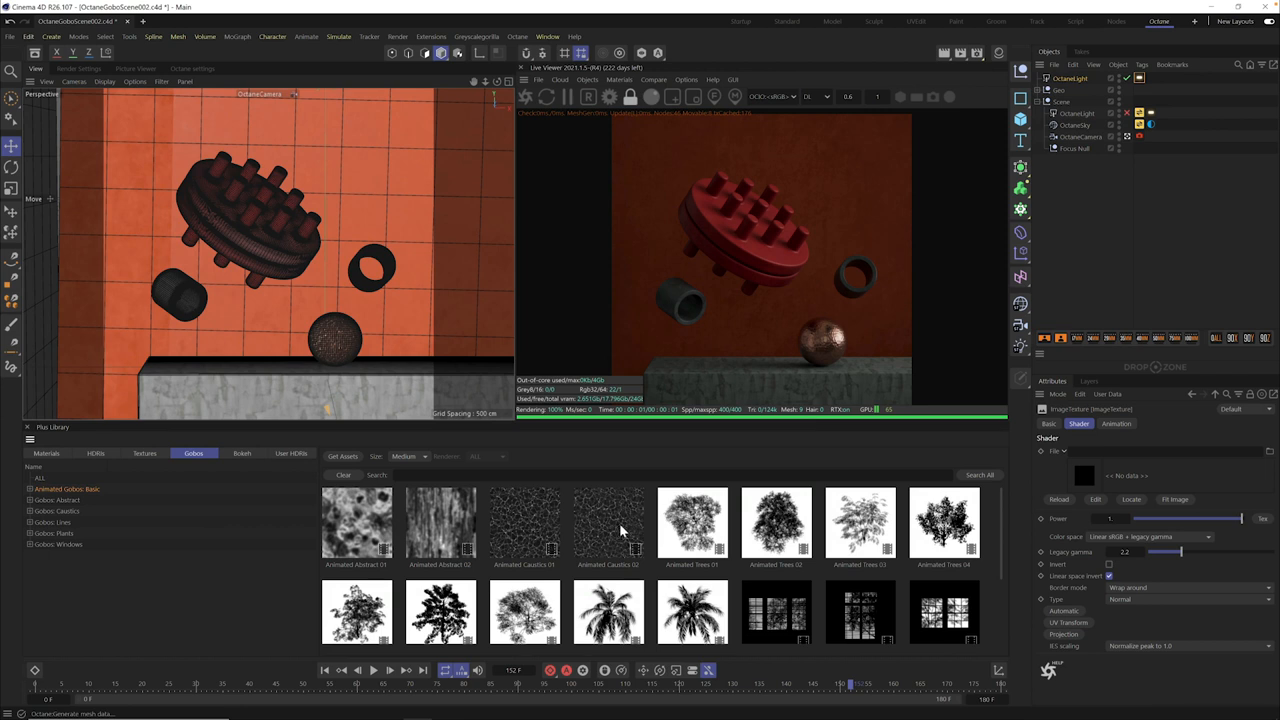
pyautogui.scroll(-3)
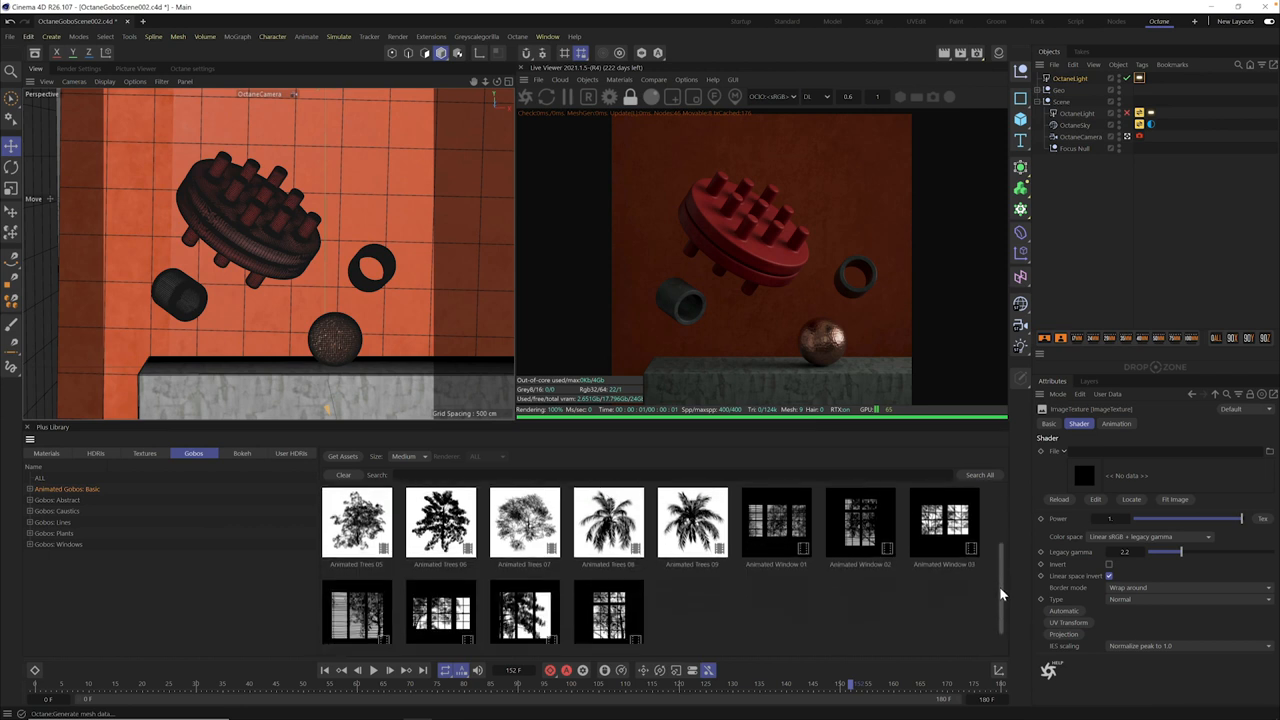
pyautogui.scroll(-3)
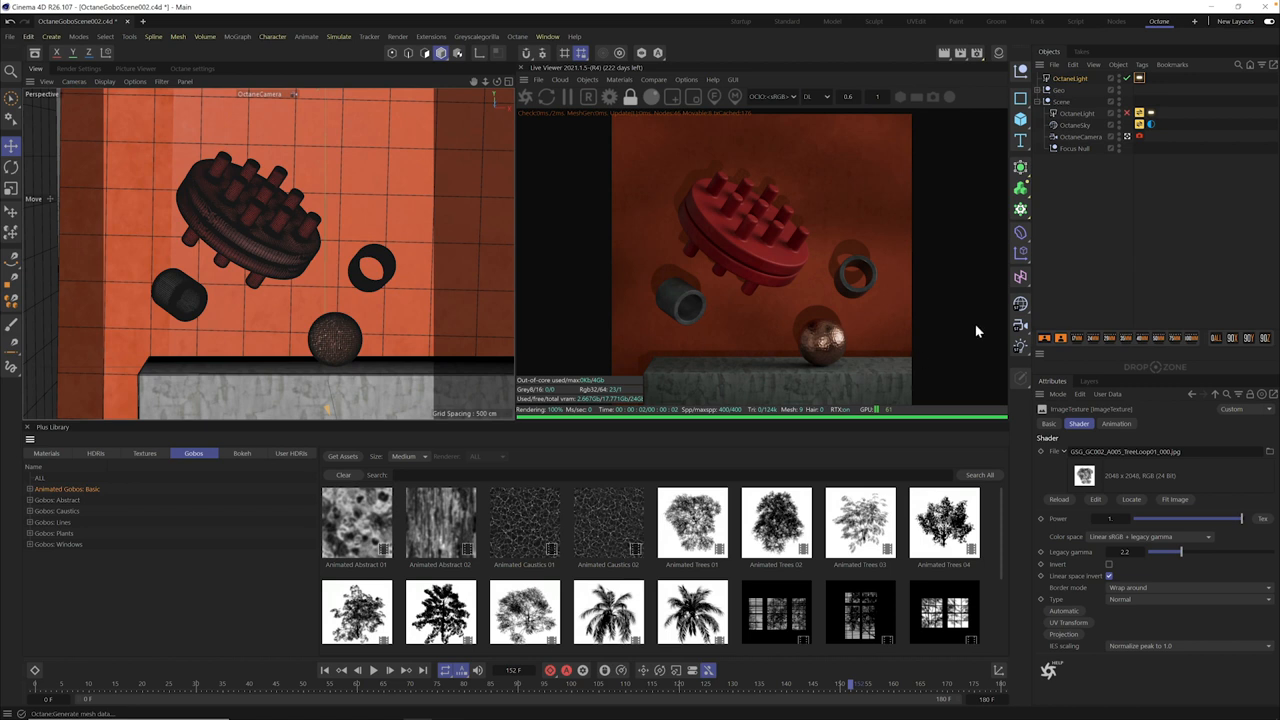
pyautogui.moveTo(743, 336)
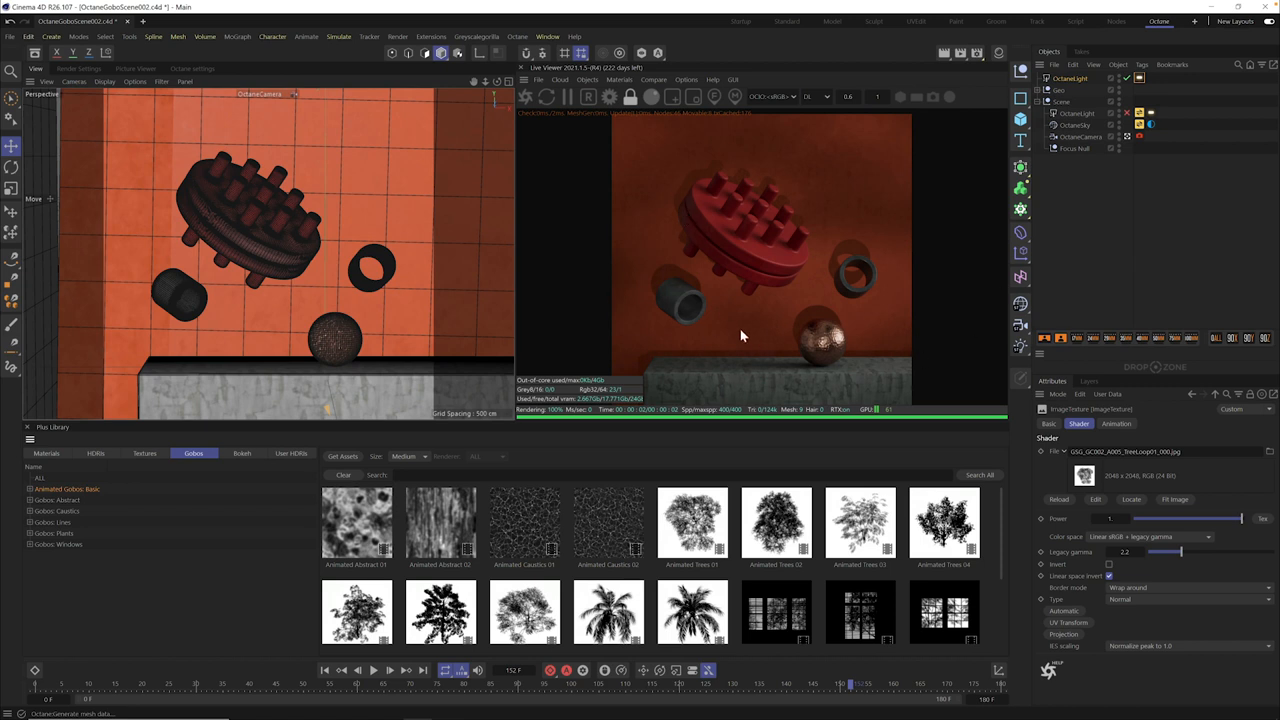
pyautogui.moveTo(598, 540)
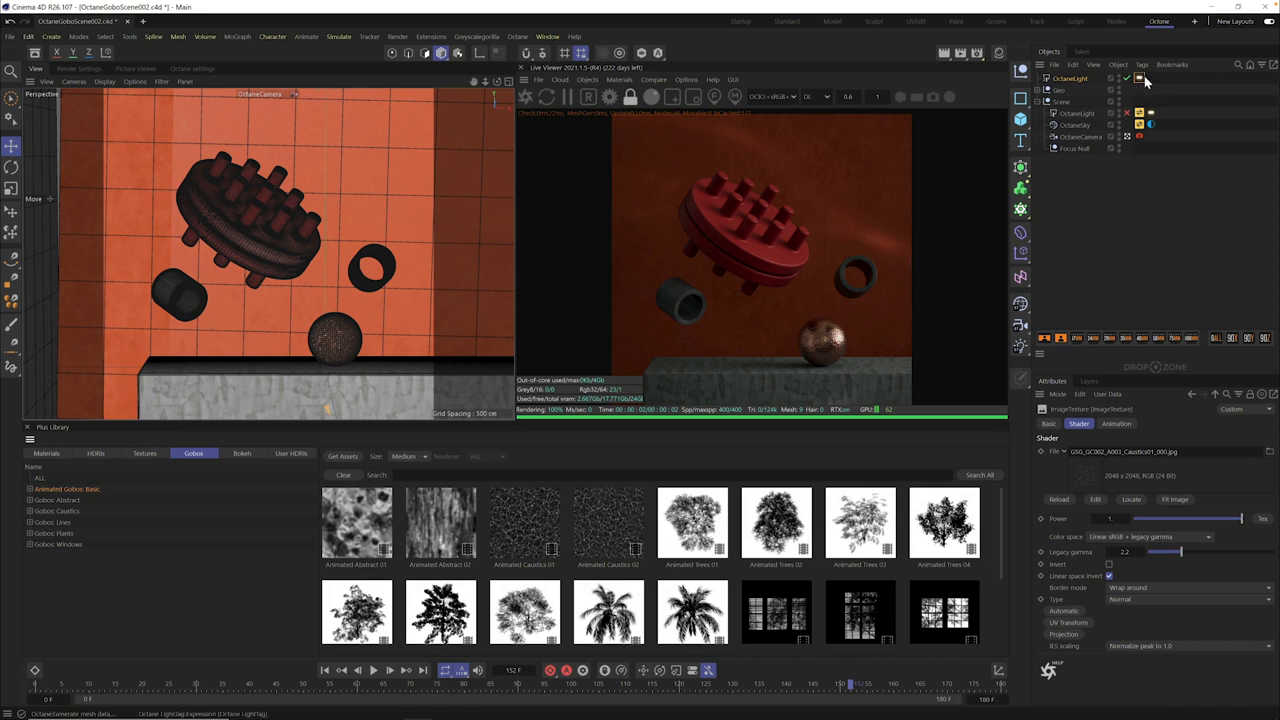
# Step: Show the Octane LightTag's Light settings with ImageTexture in the Texture slot
pyautogui.click(1116, 424)
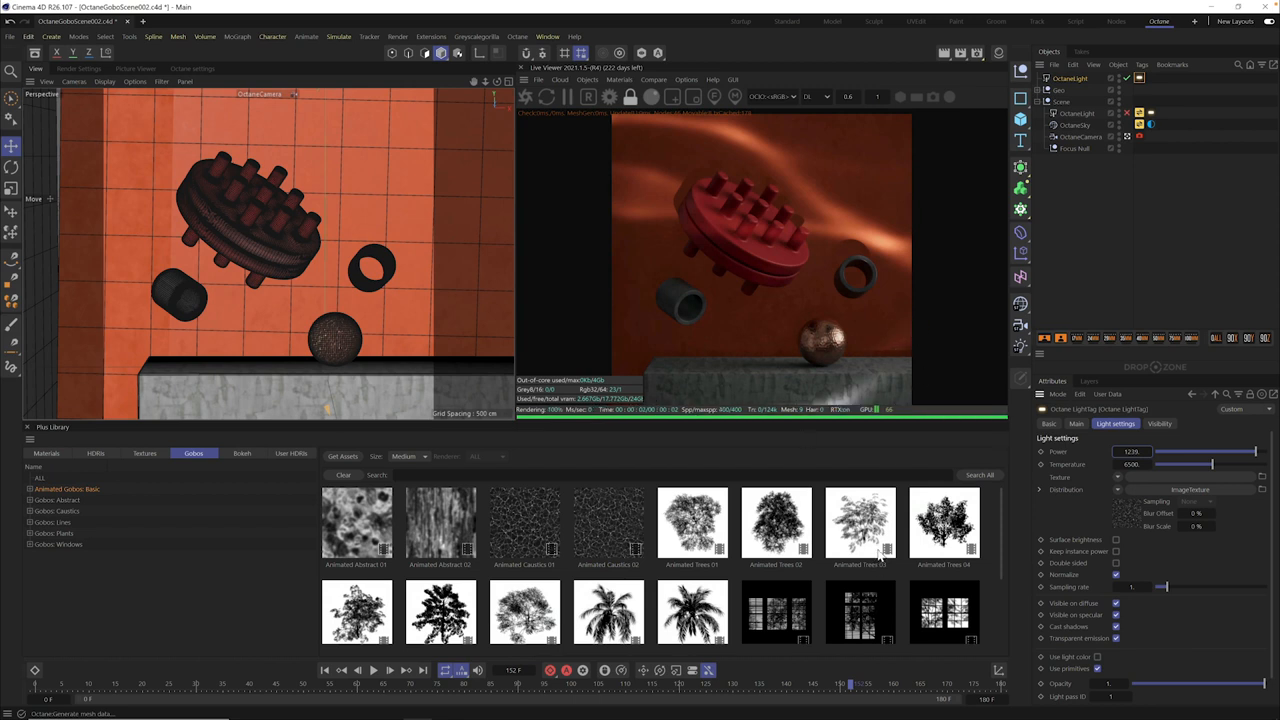
pyautogui.moveTo(860, 214)
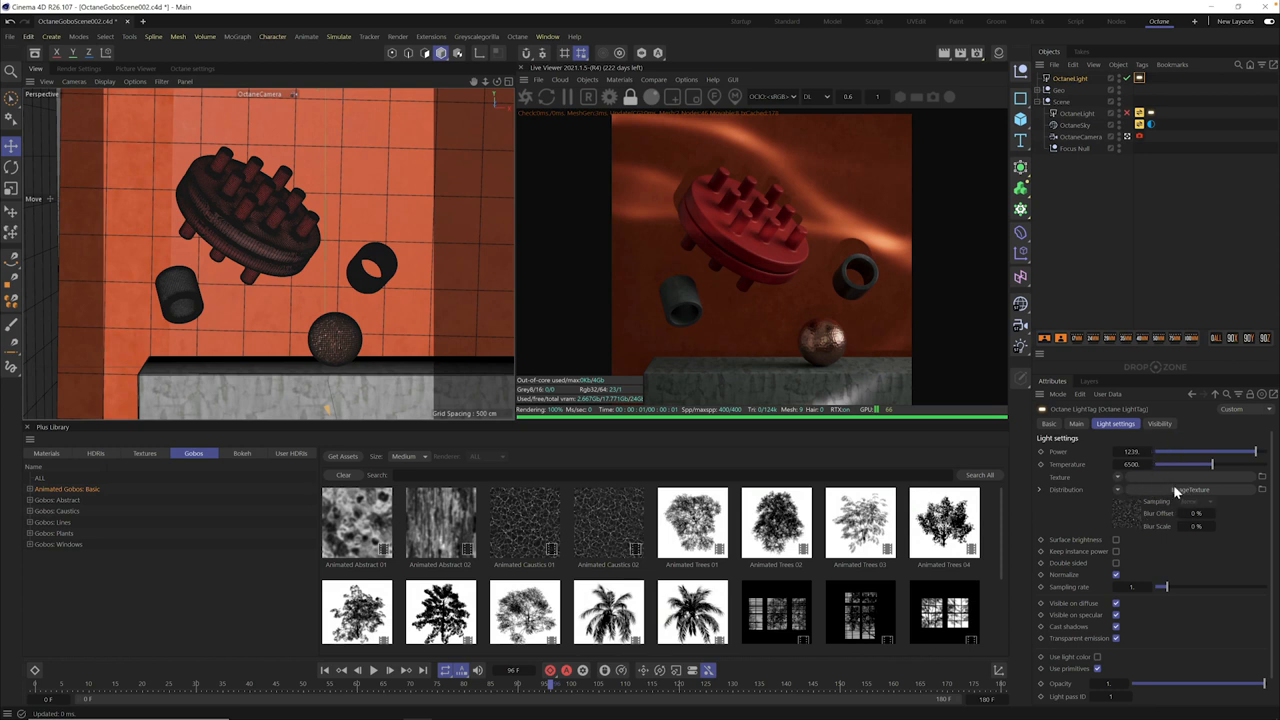
# Step: Scale the caustics gobo texture via UV Transform to about 0.259
pyautogui.click(1190, 489)
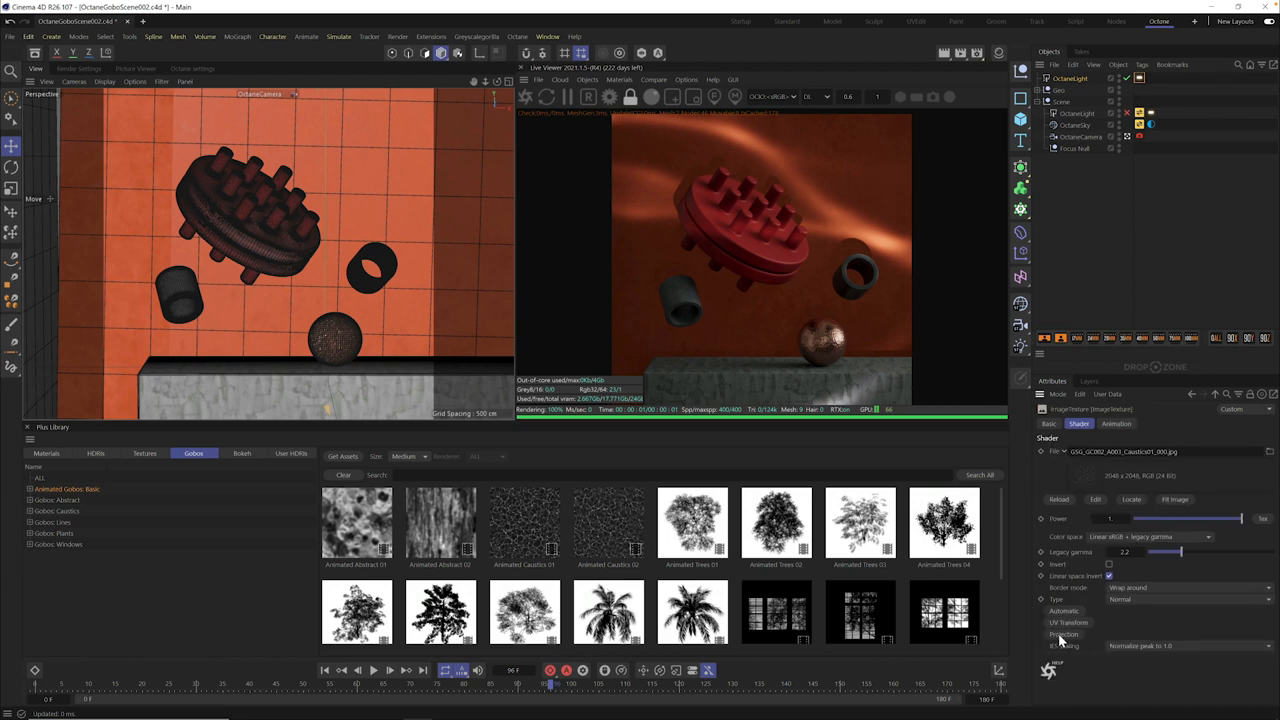
pyautogui.moveTo(1068, 642)
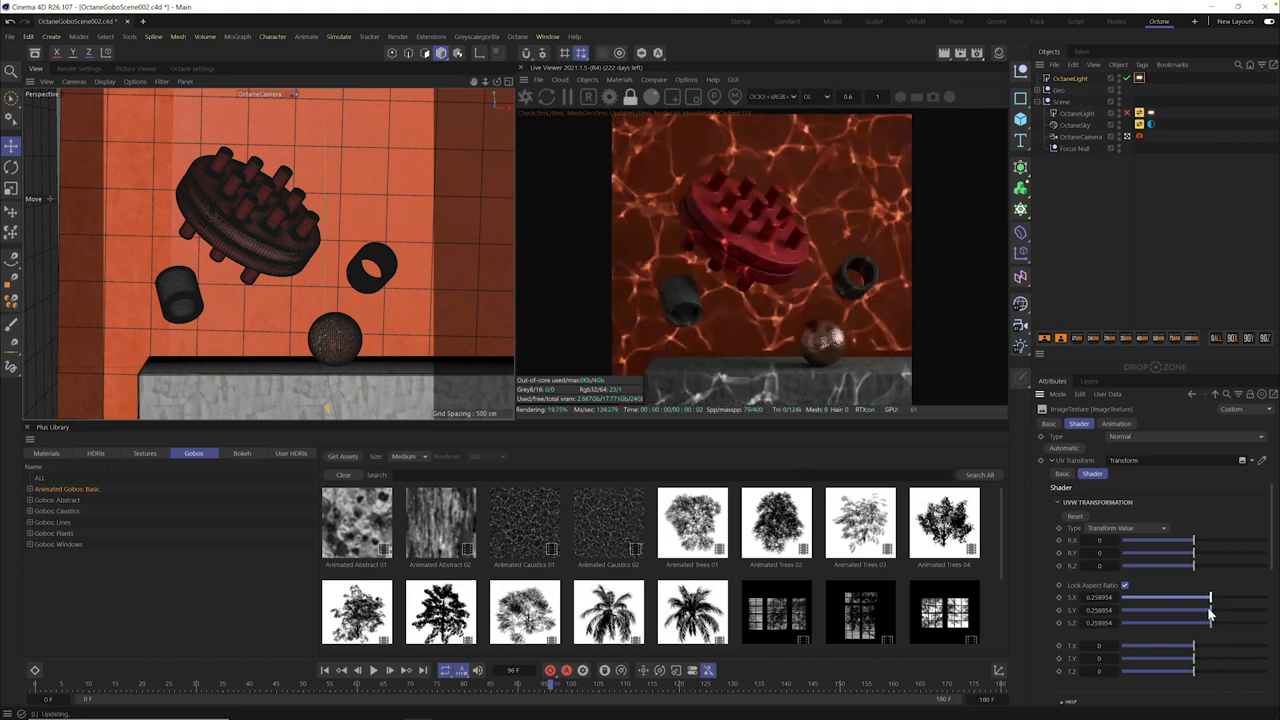
pyautogui.moveTo(1210, 597); pyautogui.dragTo(1200, 597)
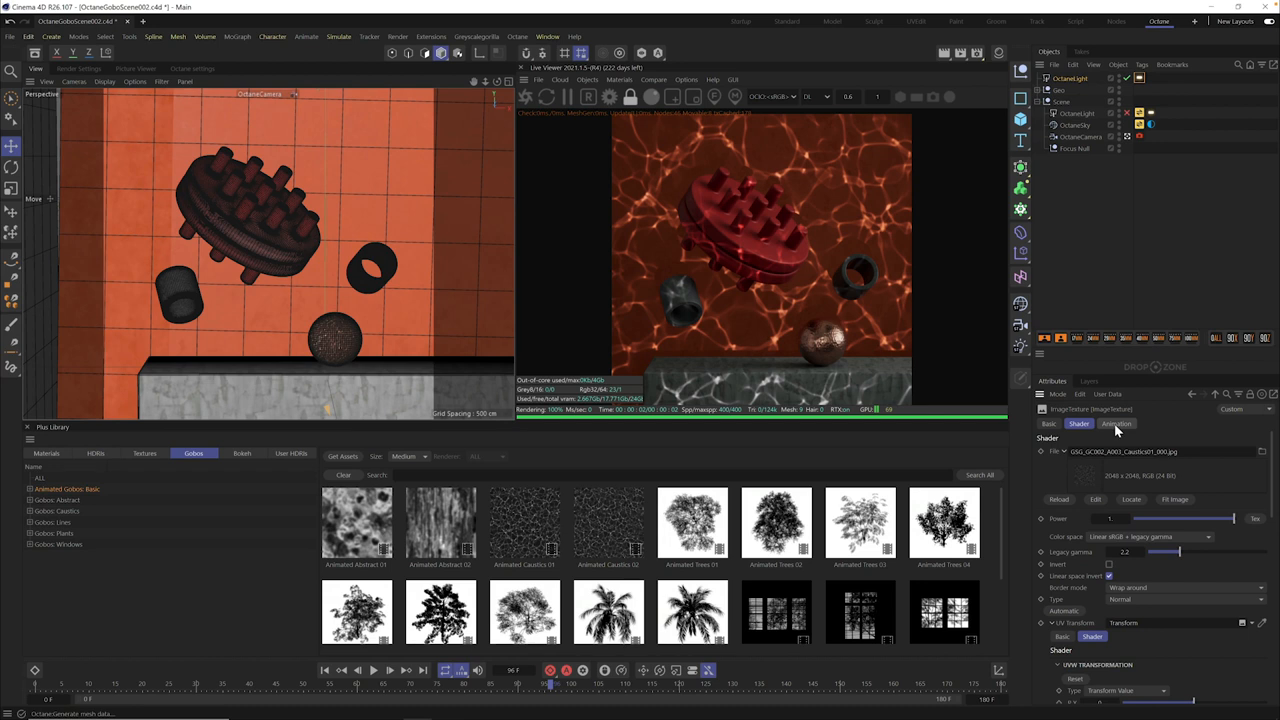
pyautogui.moveTo(1118, 428)
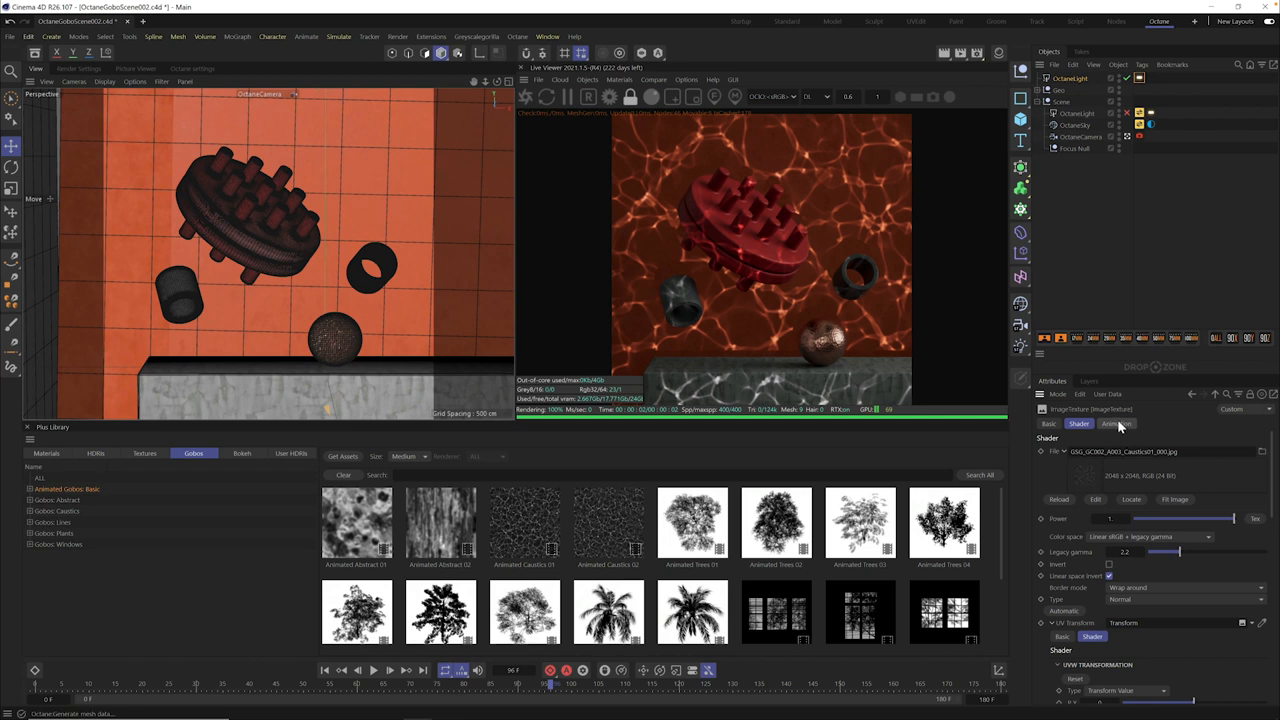
# Step: Set up the ImageTexture's animation sequence playback, then return to Light settings
pyautogui.click(1115, 423)
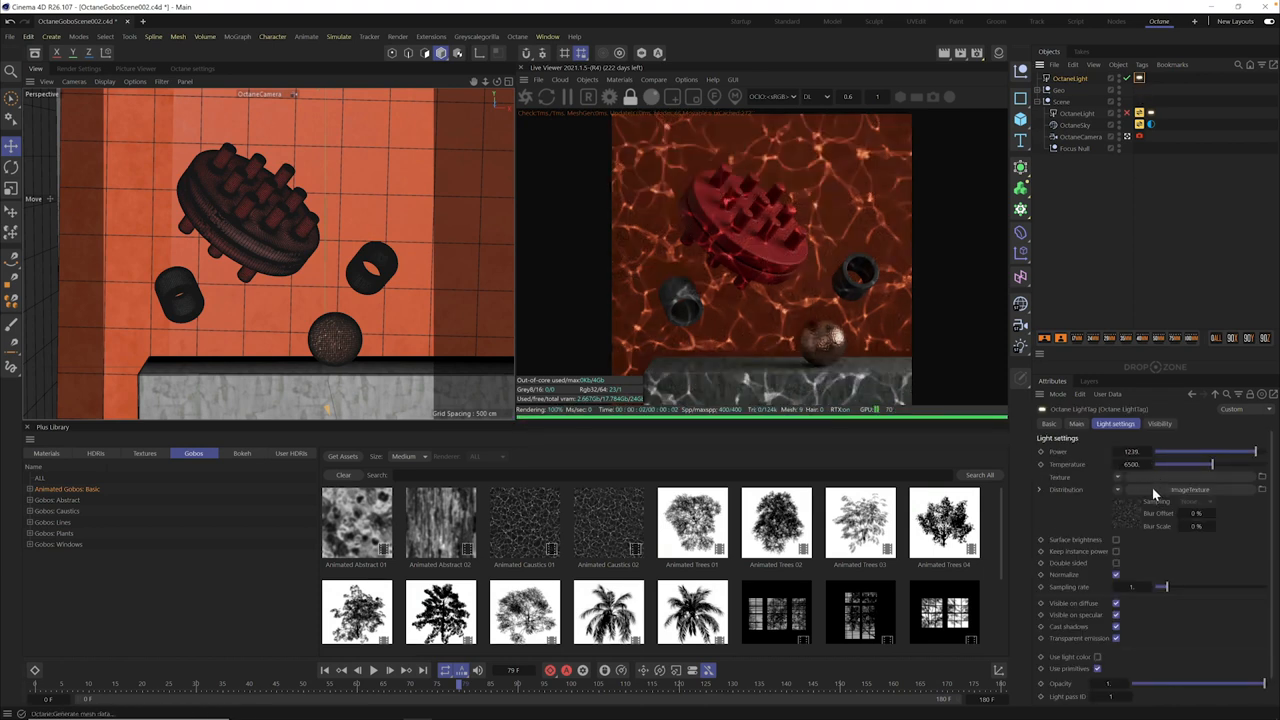
# Step: Swap the gobo ImageTexture file to the TreeLoop01 sequence
pyautogui.click(1082, 423)
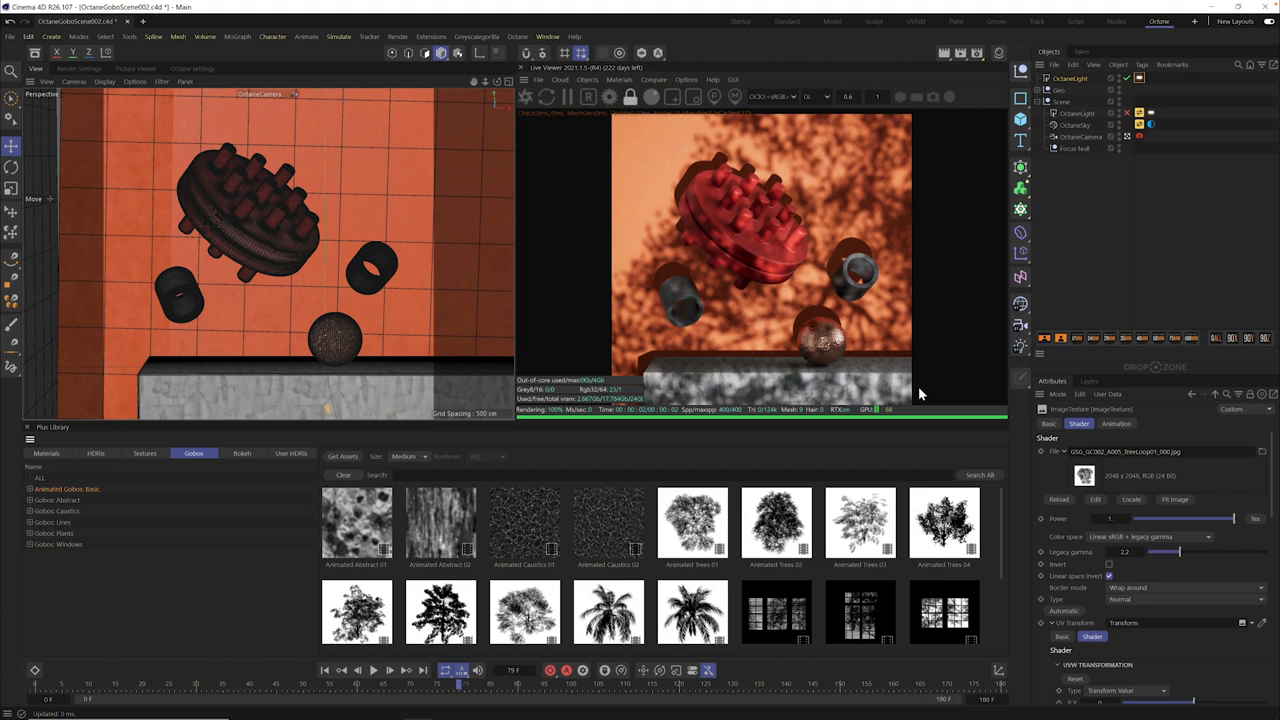
pyautogui.moveTo(935, 393)
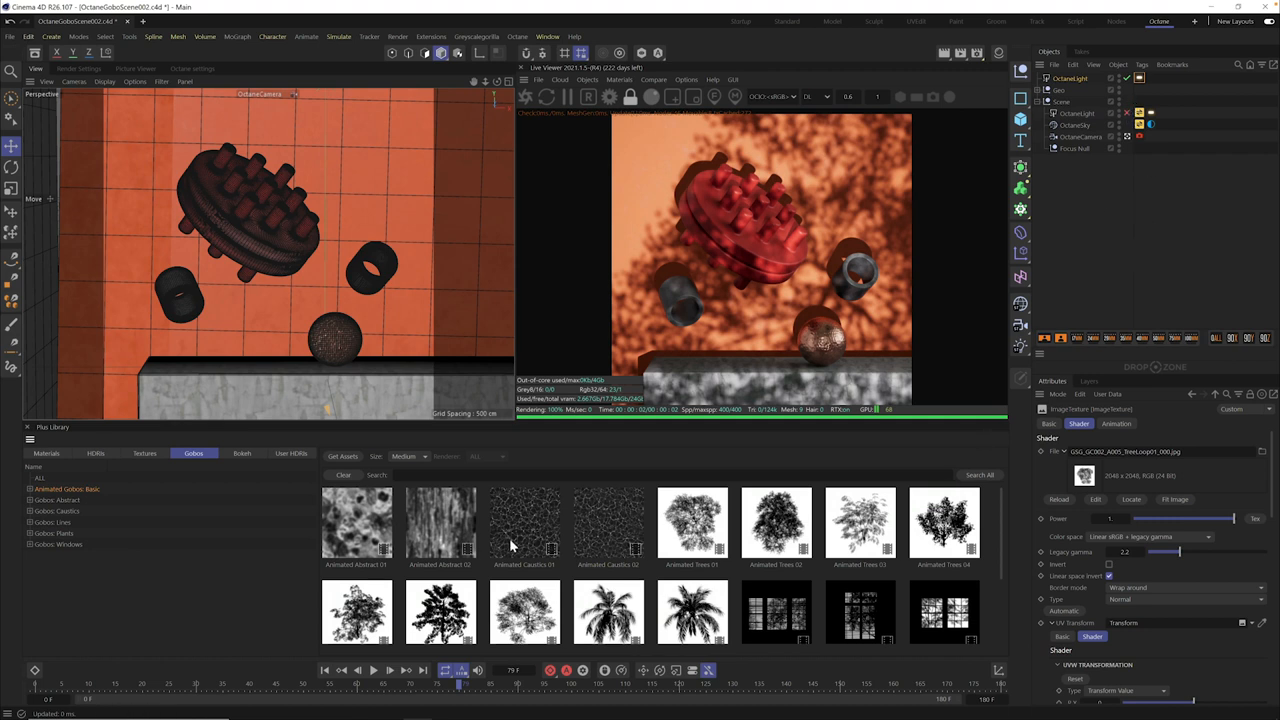
pyautogui.moveTo(1008, 517)
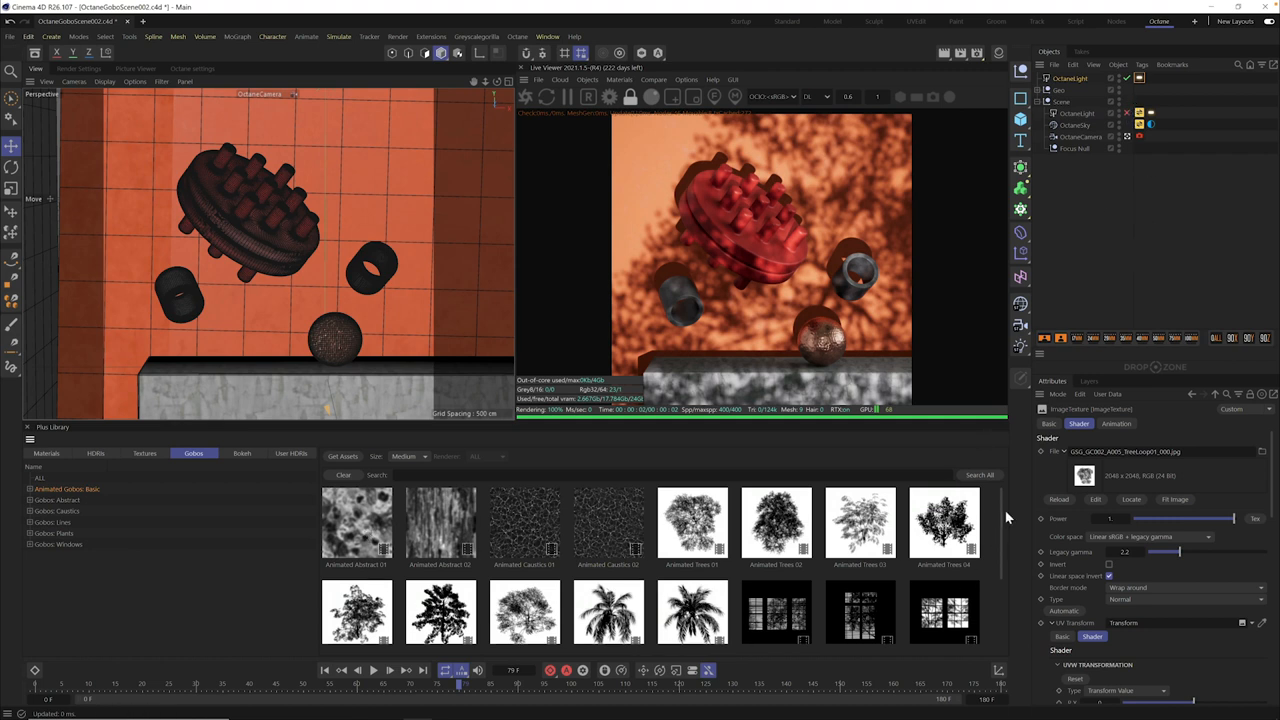
# Step: Scroll the Plus Library Gobos to apply Animated Abstract 02 to the OctaneLight
pyautogui.scroll(-3)
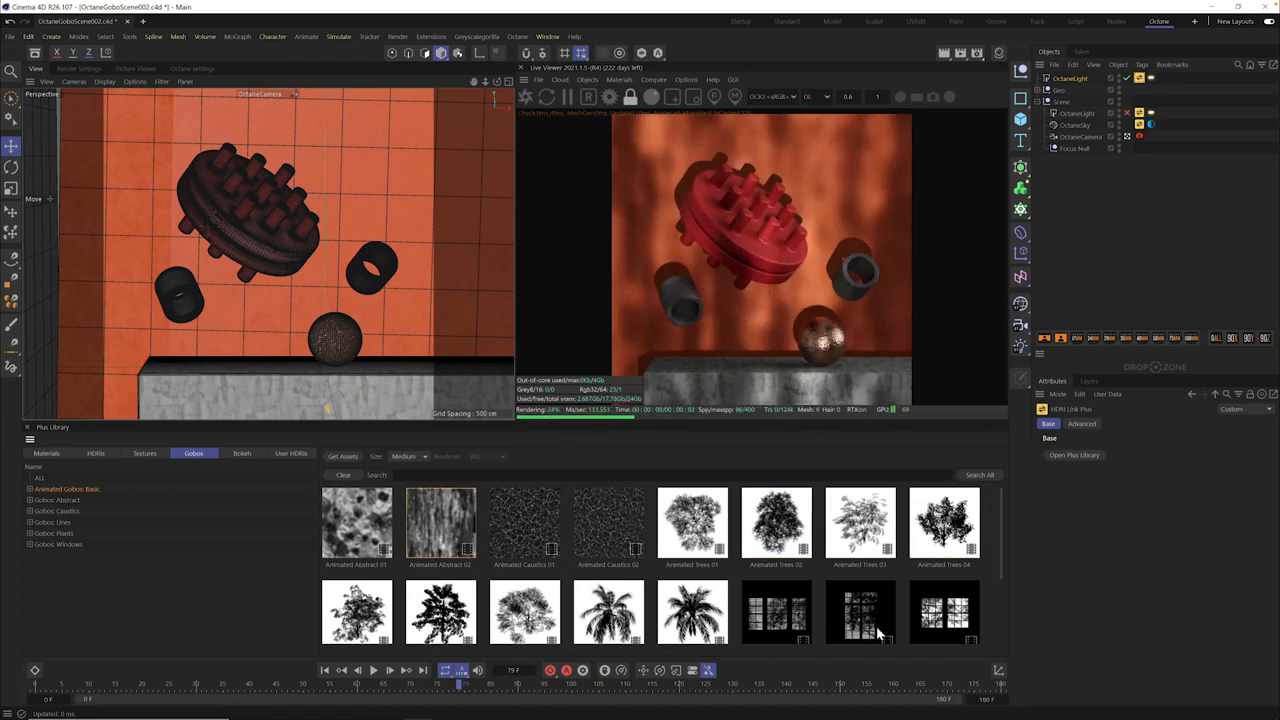
# Step: Apply a window-frame gobo with tree shadows to the OctaneLight
pyautogui.click(943, 611)
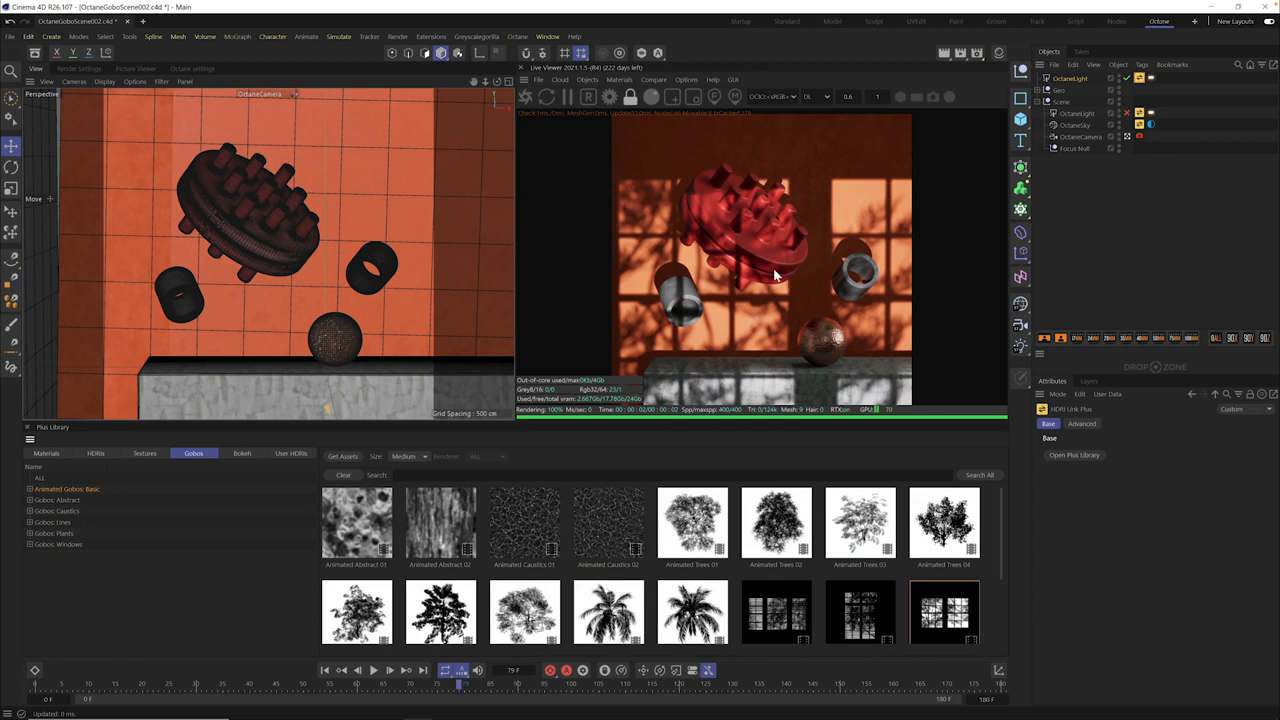
pyautogui.moveTo(818, 404)
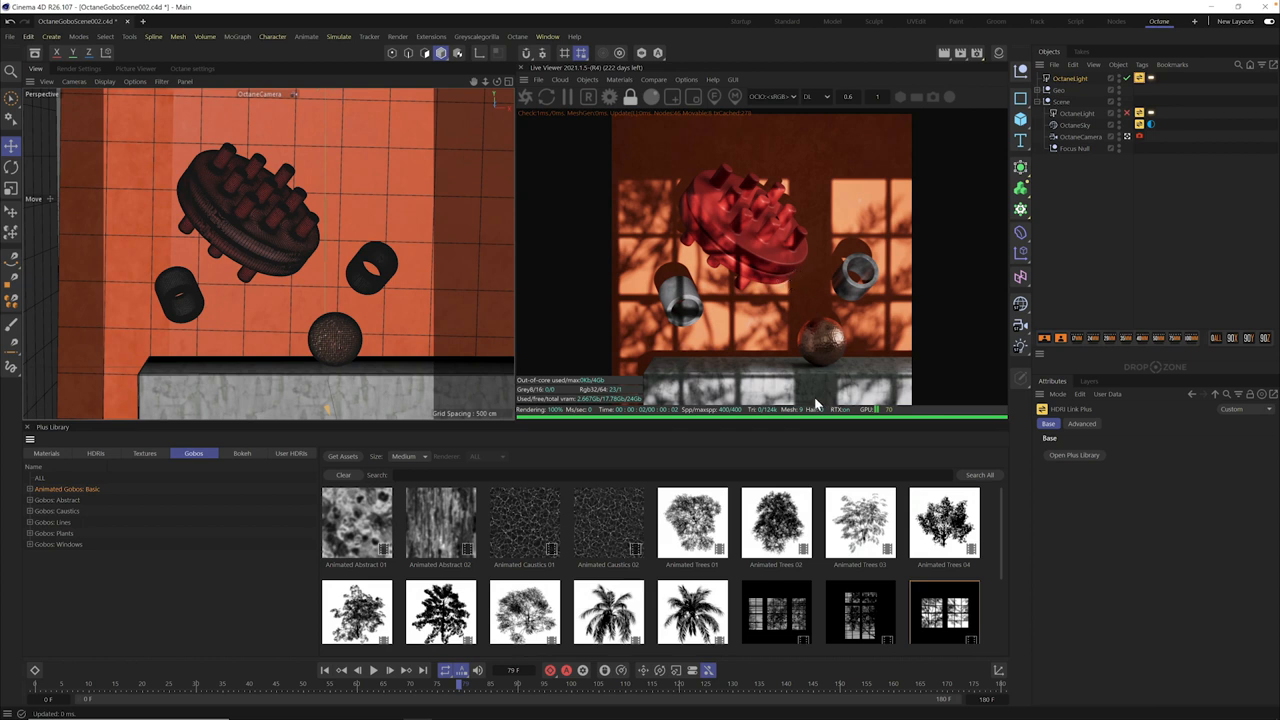
pyautogui.moveTo(830, 397)
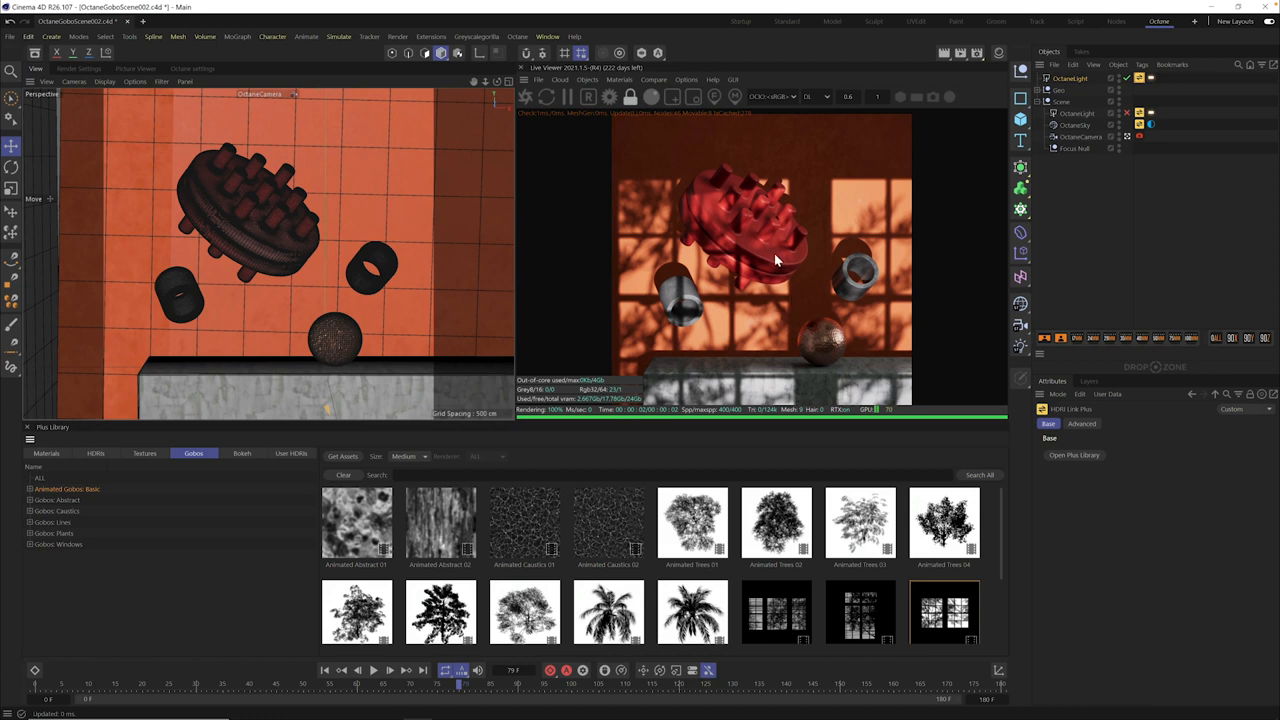
pyautogui.moveTo(800, 293)
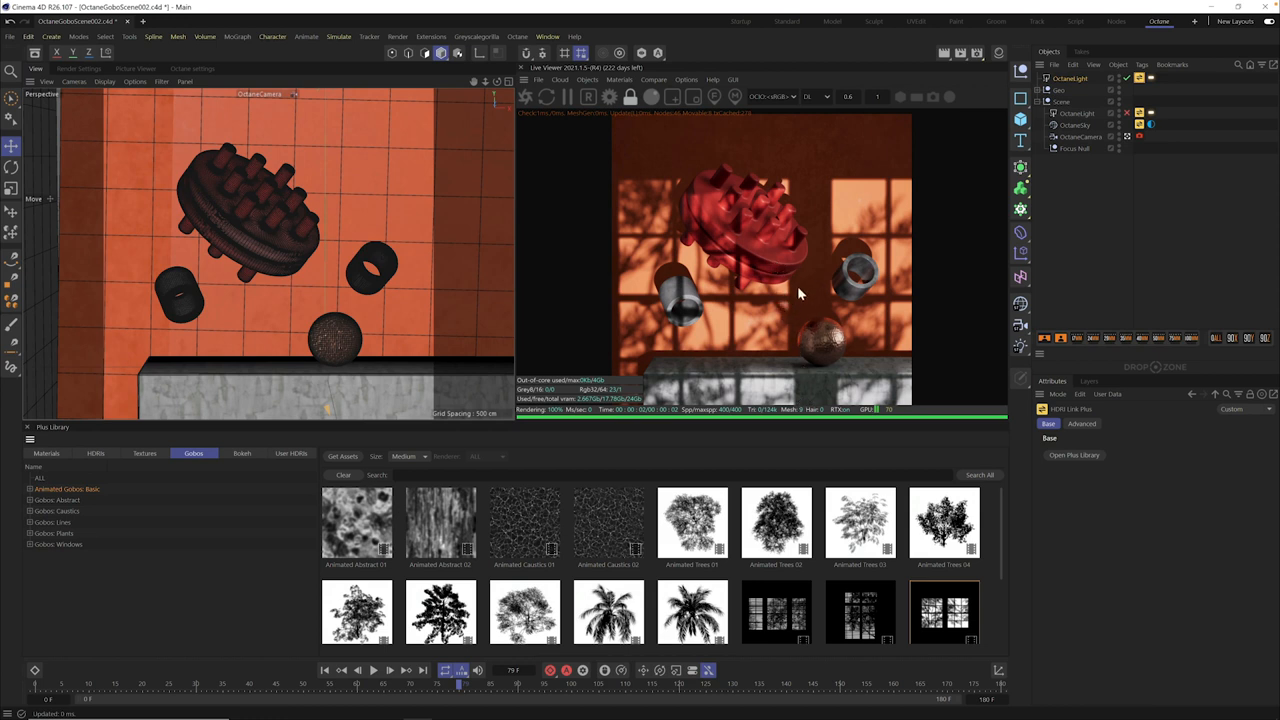
pyautogui.moveTo(803, 256)
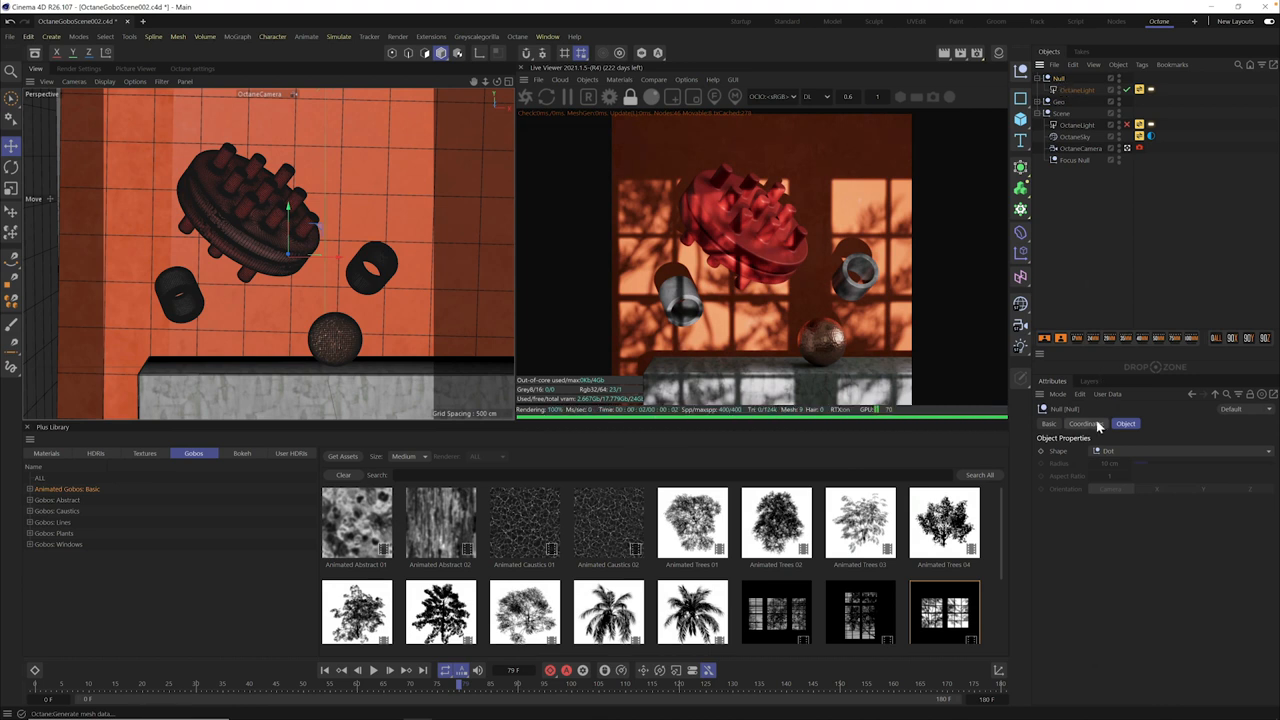
# Step: Rotate the new parent null's heading to about -43° to shift the window shadows
pyautogui.click(1085, 423)
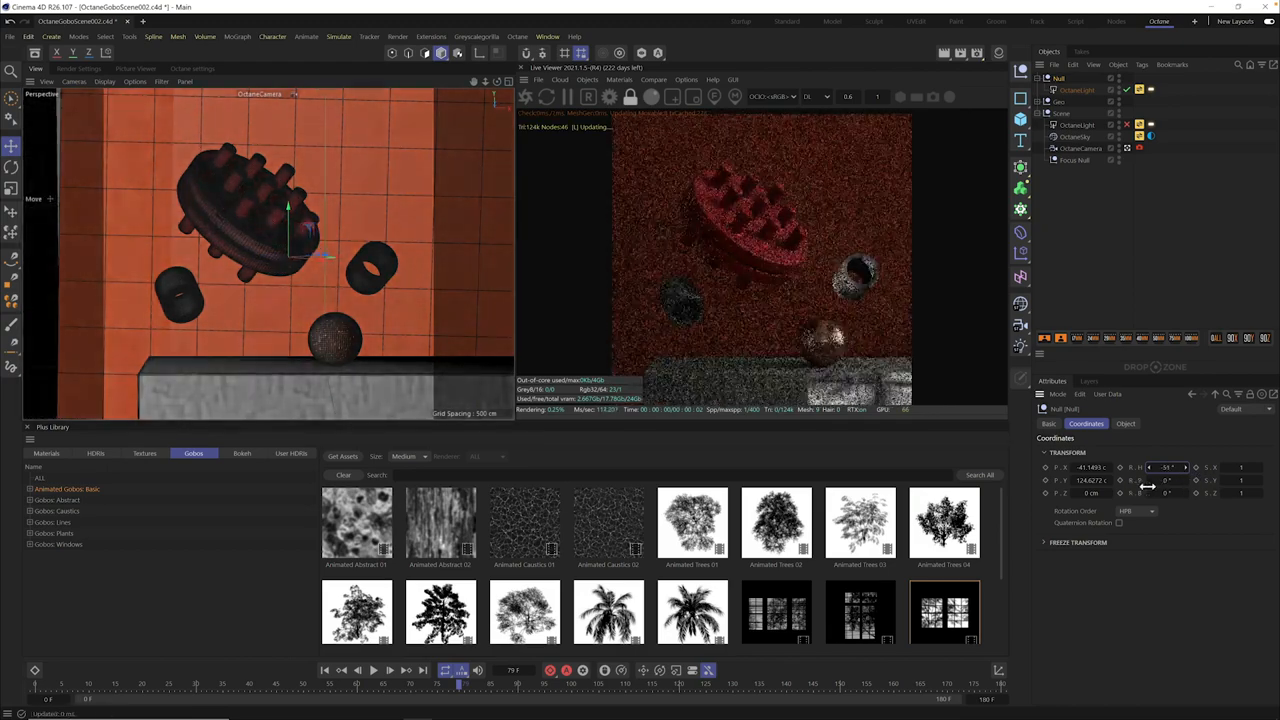
pyautogui.moveTo(1150, 467); pyautogui.dragTo(1175, 467)
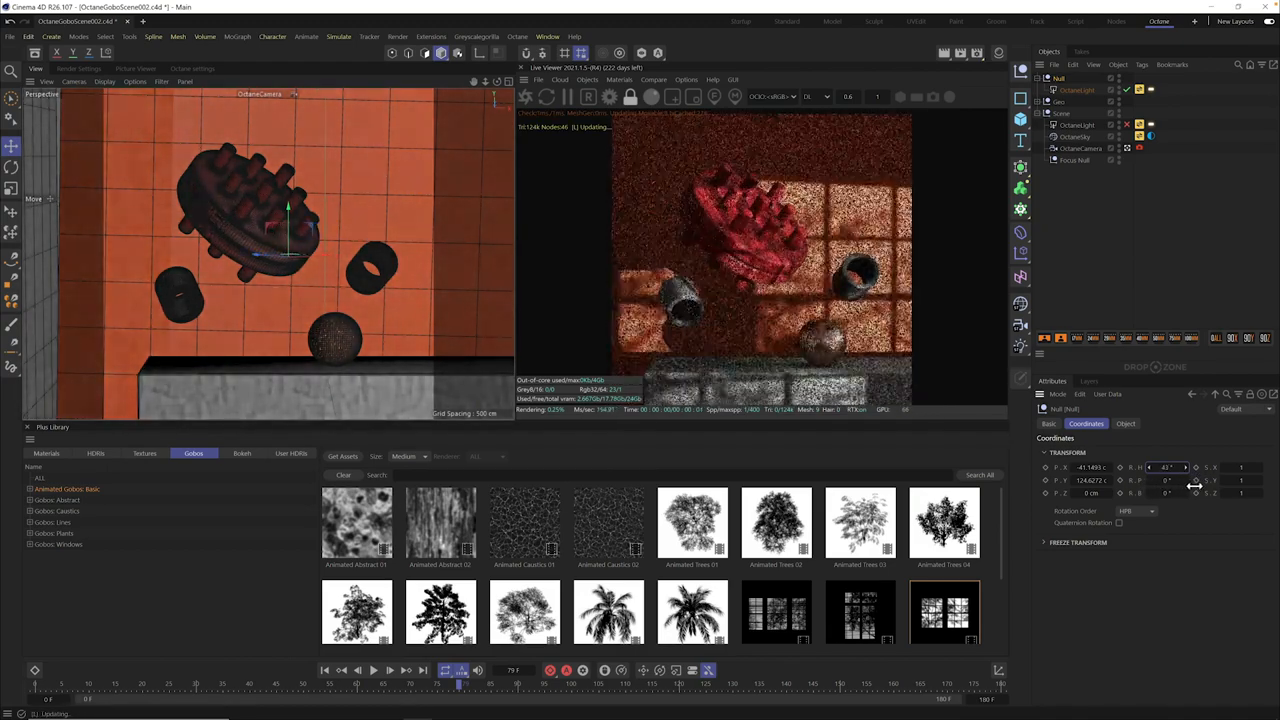